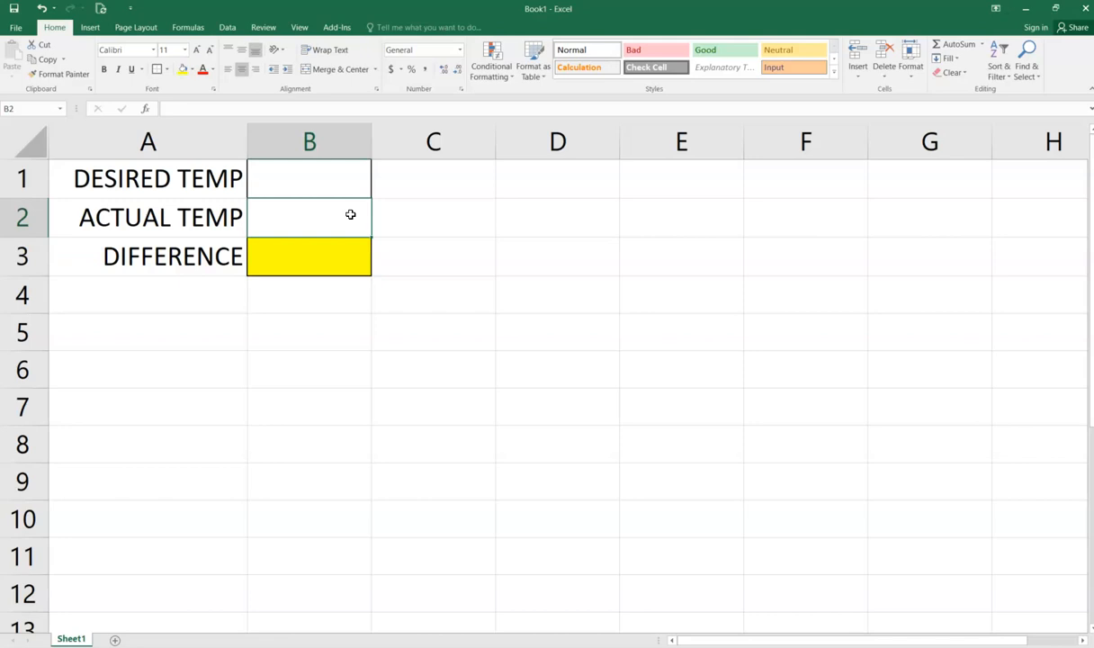
Step: Add a blank Sheet2 and start a From Web data import
left_click(309, 178)
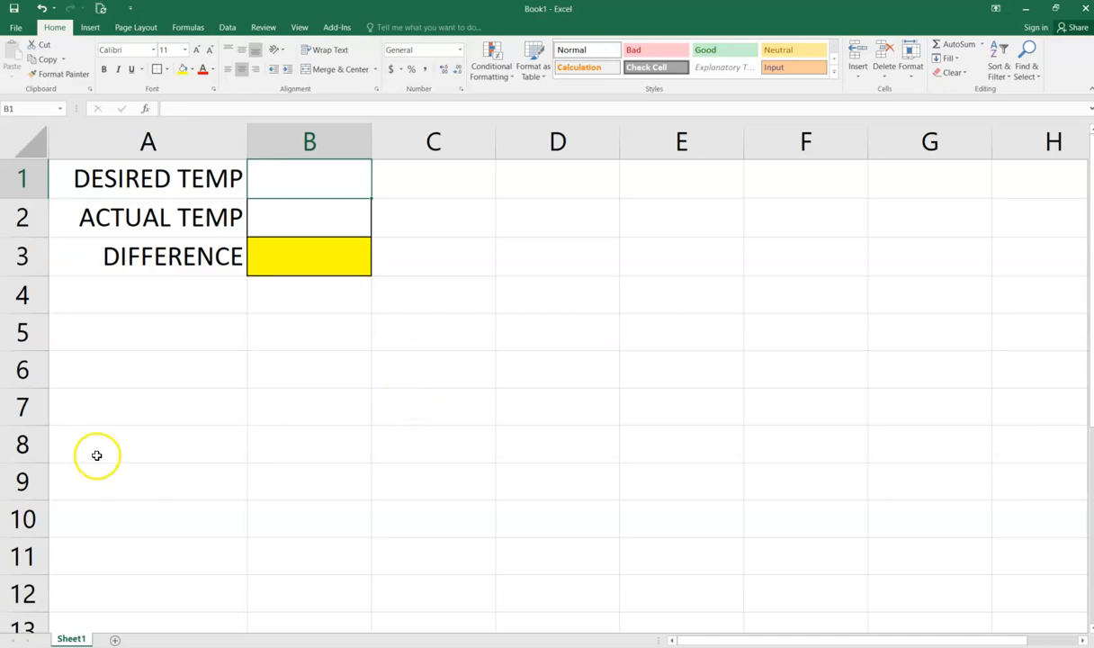
mouse_move(199, 433)
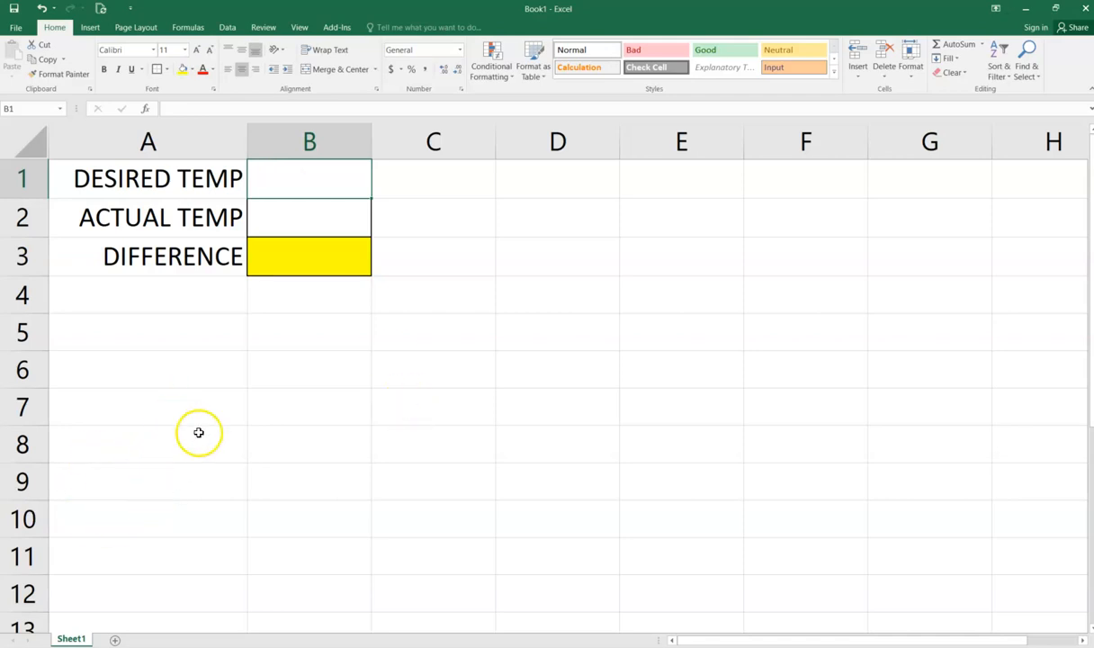
mouse_move(113, 639)
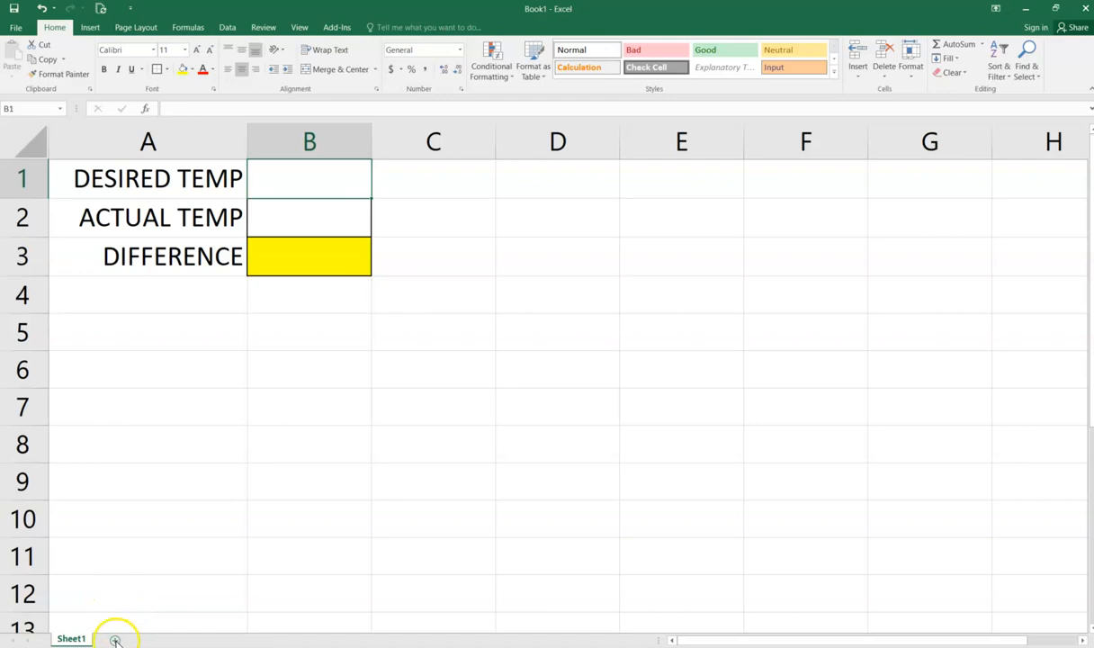
left_click(110, 641)
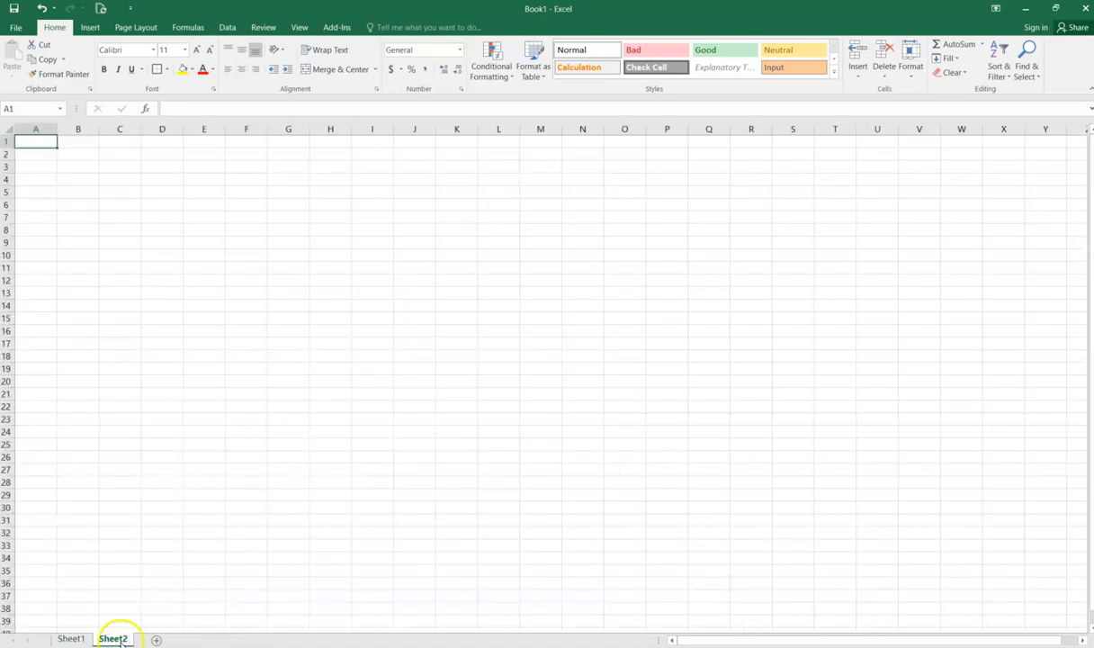
mouse_move(138, 577)
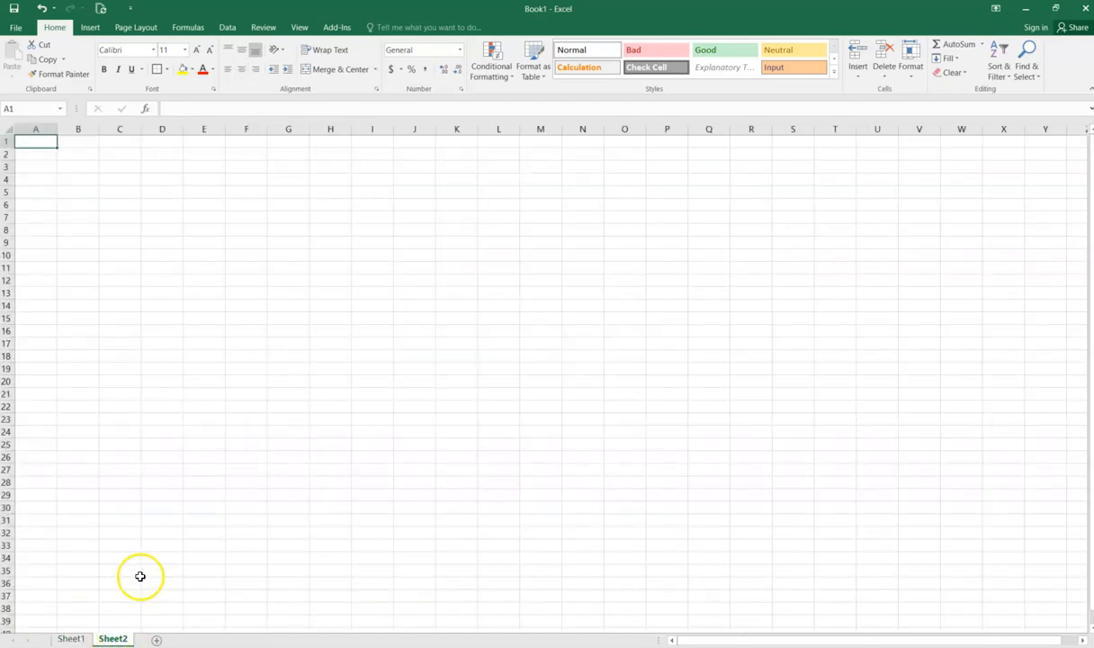
left_click(229, 26)
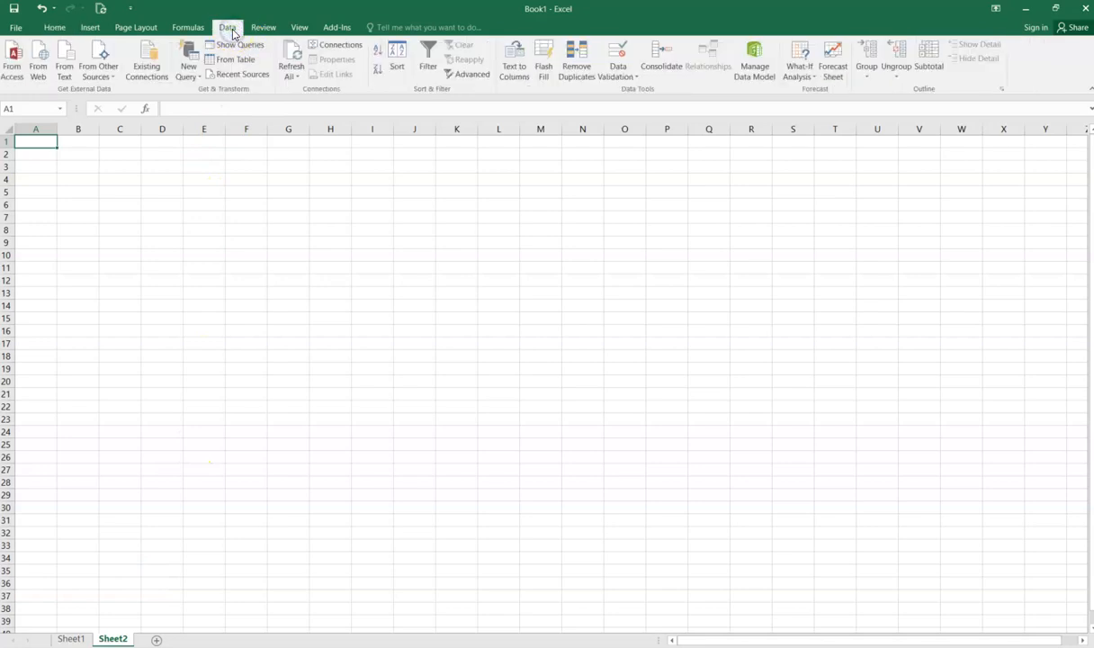
left_click(38, 64)
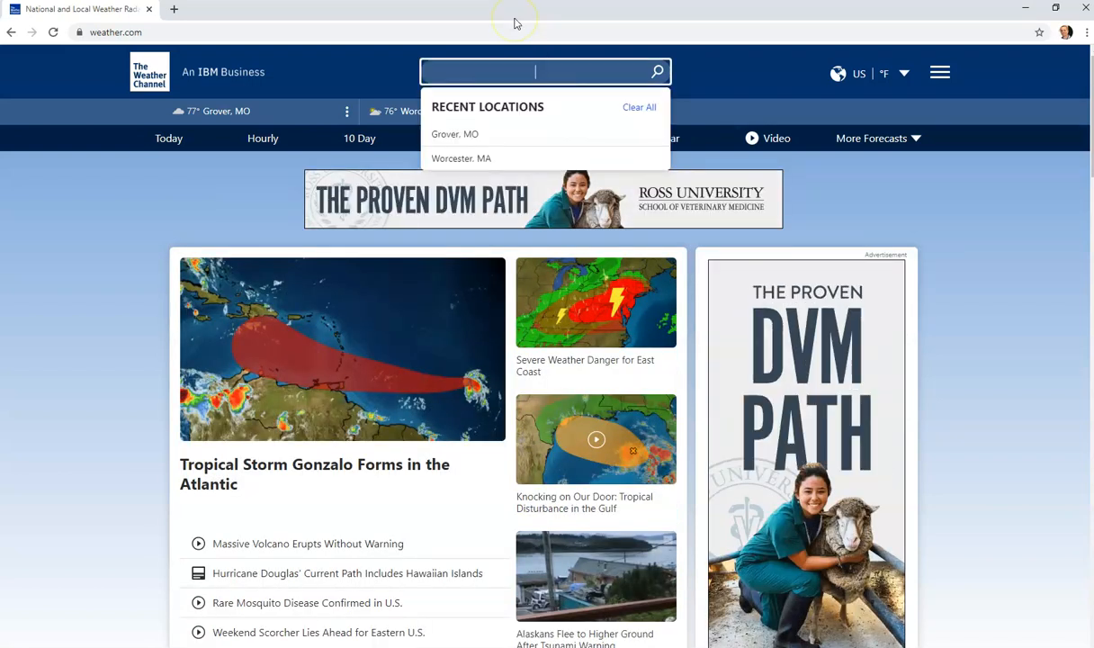
Step: Search weather.com for BOSTON and pick Boston, MA from the suggestions
type("BOSTON")
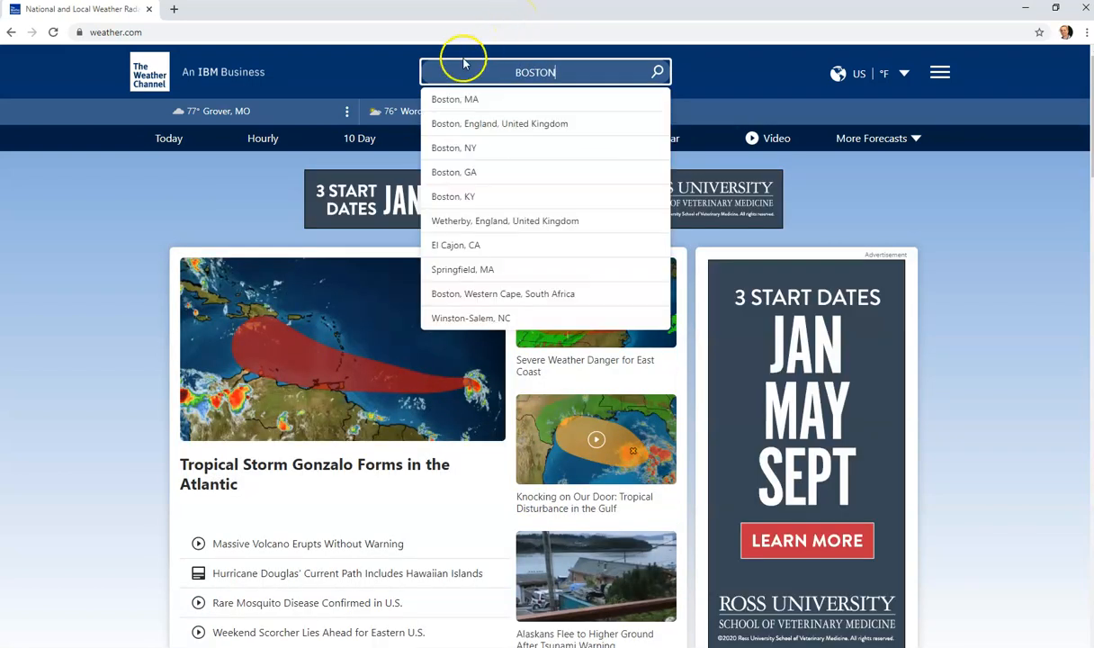
left_click(457, 99)
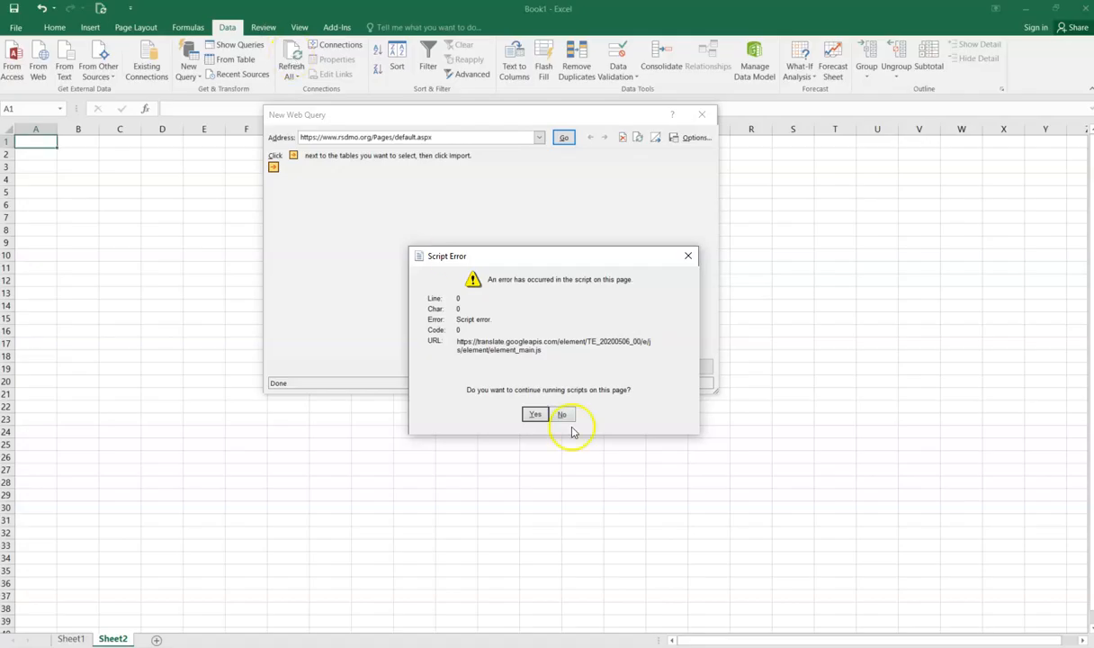
Step: Load the Boston weather page in the web query past script errors, then import it
left_click(561, 413)
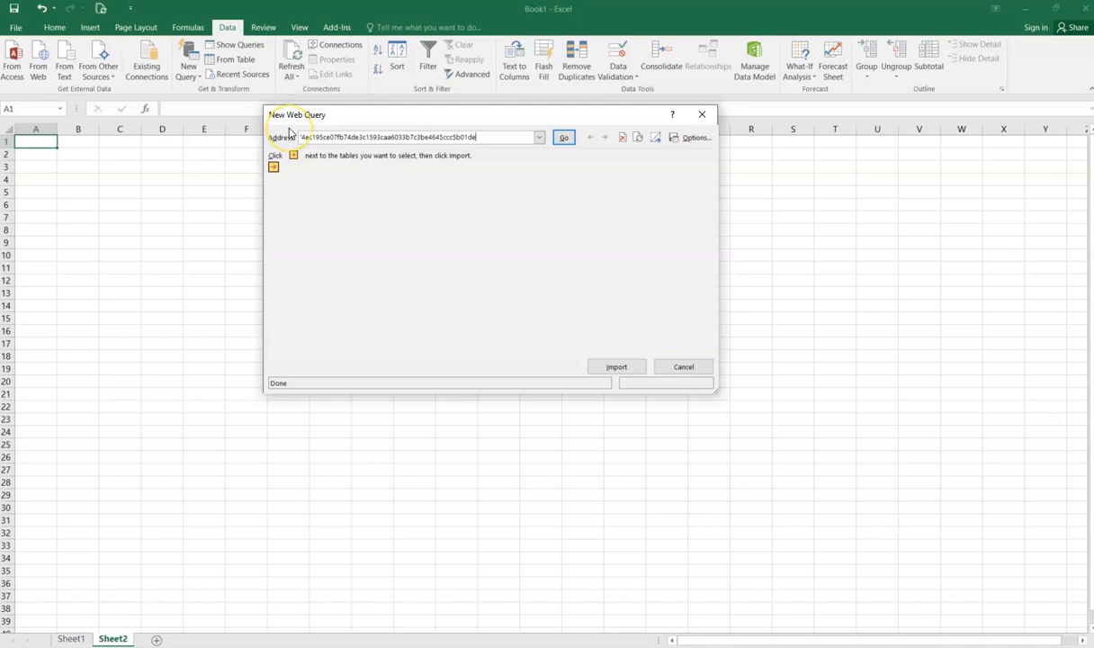
left_click(564, 137)
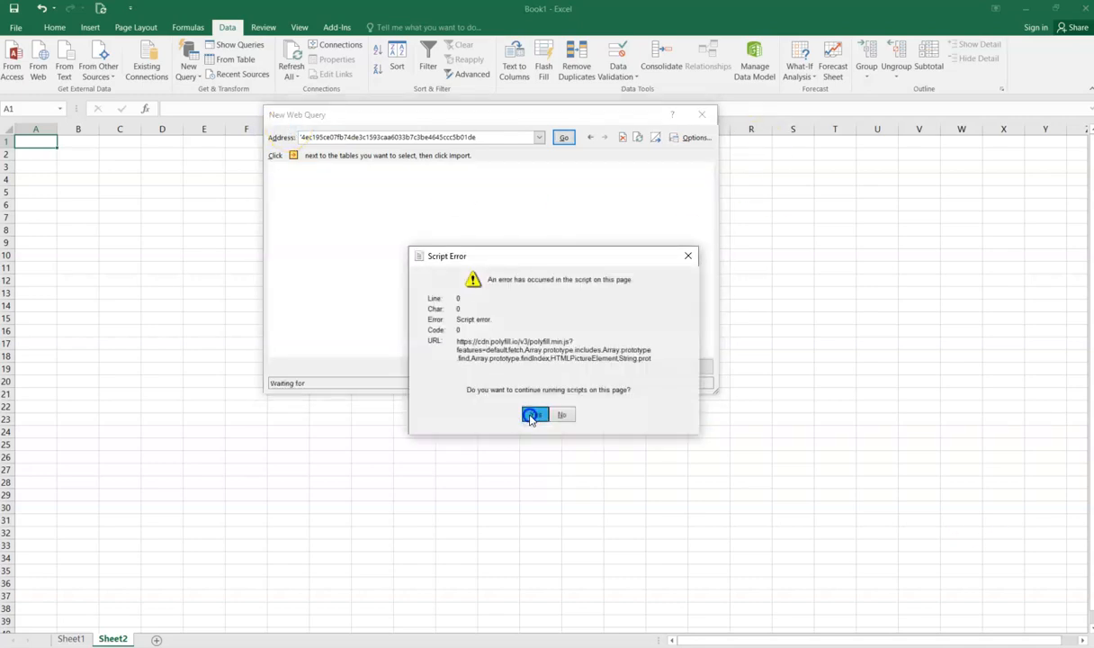
left_click(534, 415)
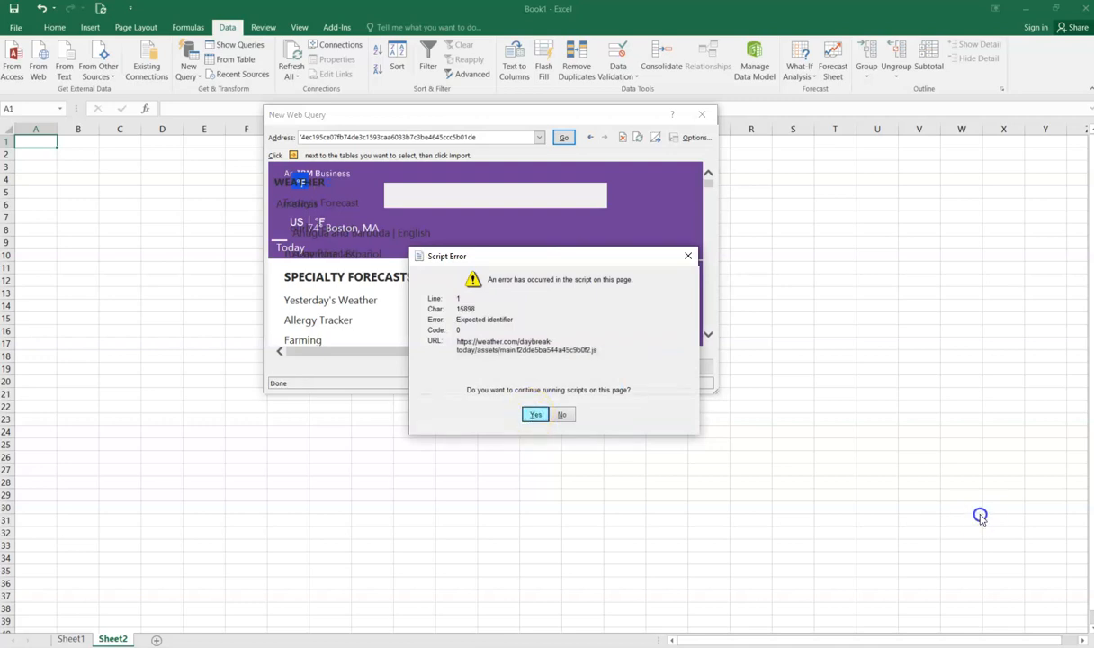
left_click(535, 414)
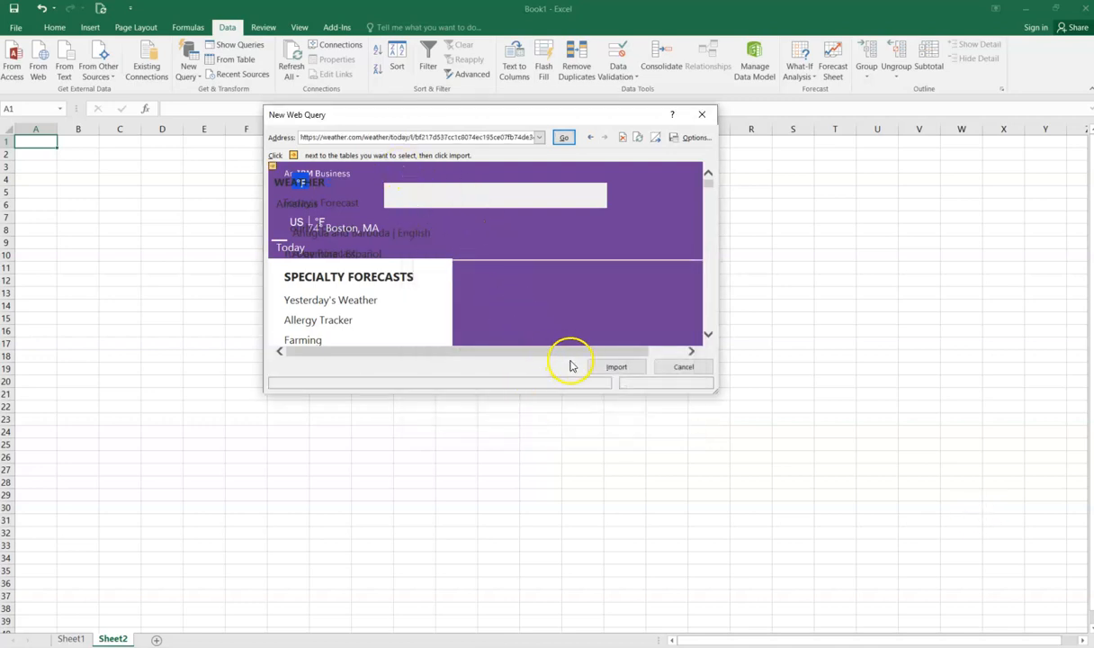
left_click(682, 366)
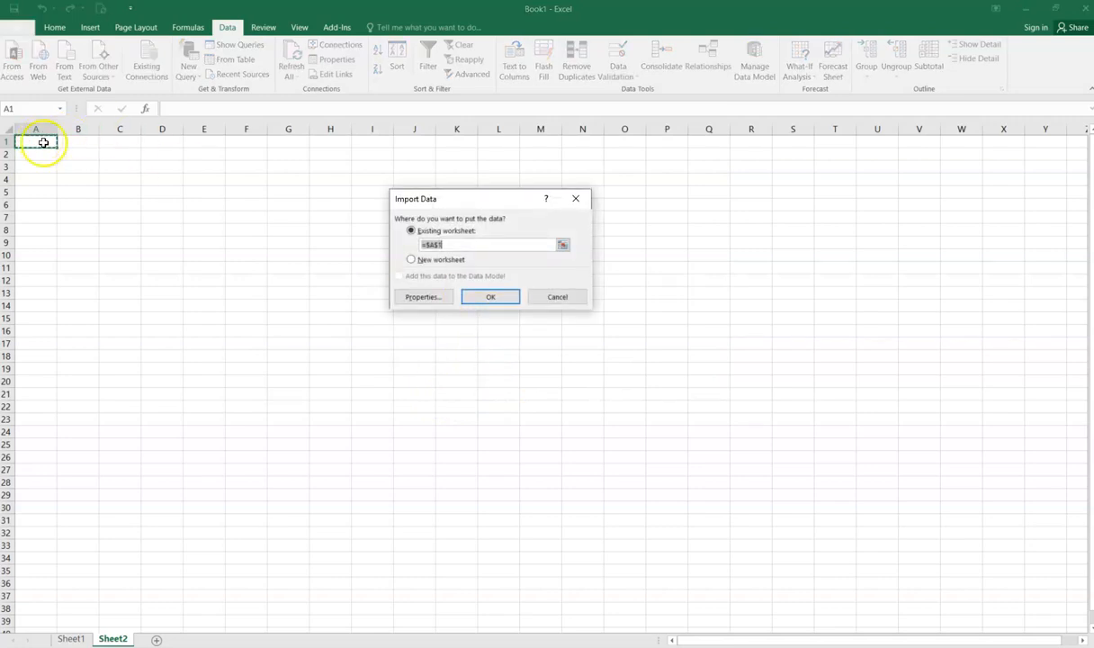
Step: Place the imported weather data at $A$1 and scroll to the 74° reading
left_click(490, 296)
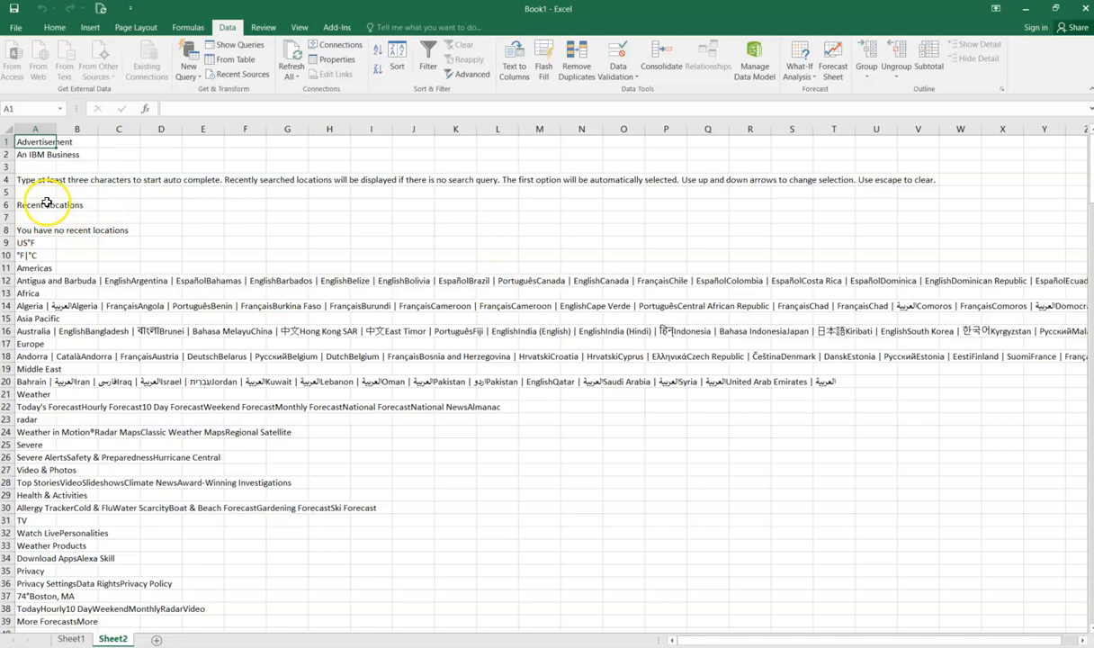
scroll("down", 3)
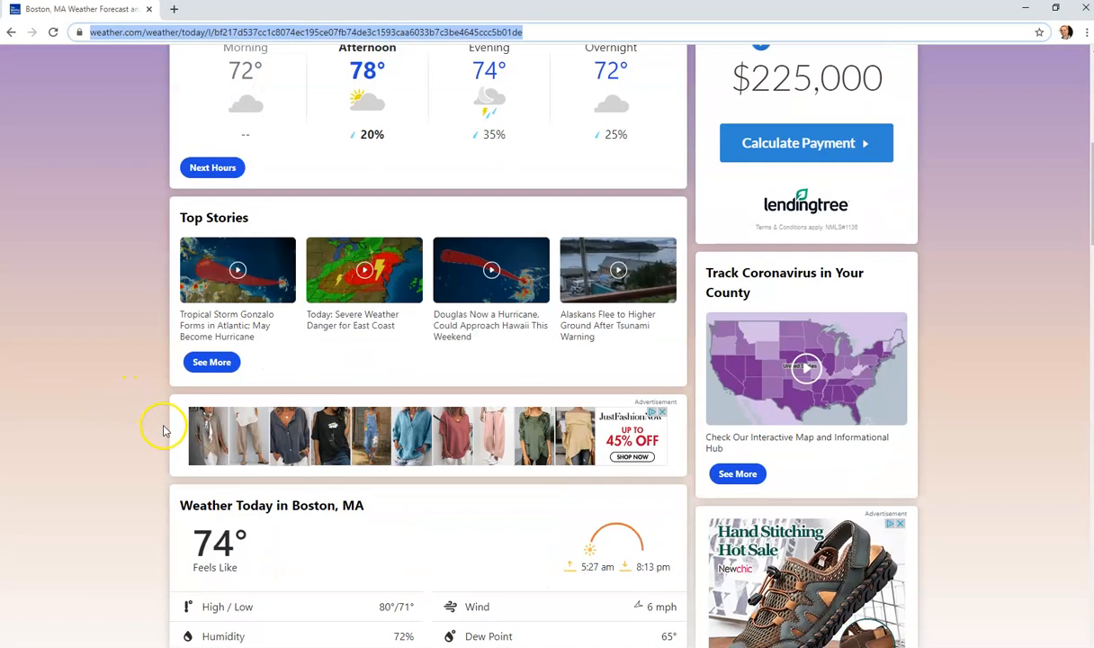
scroll("up", 3)
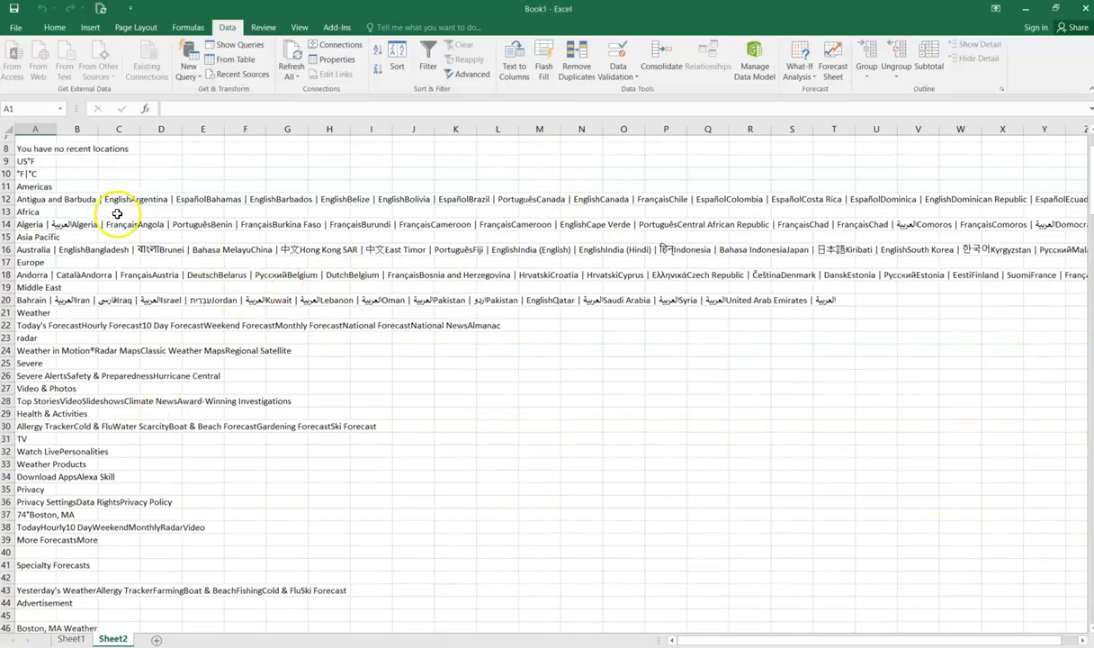
scroll("down", 3)
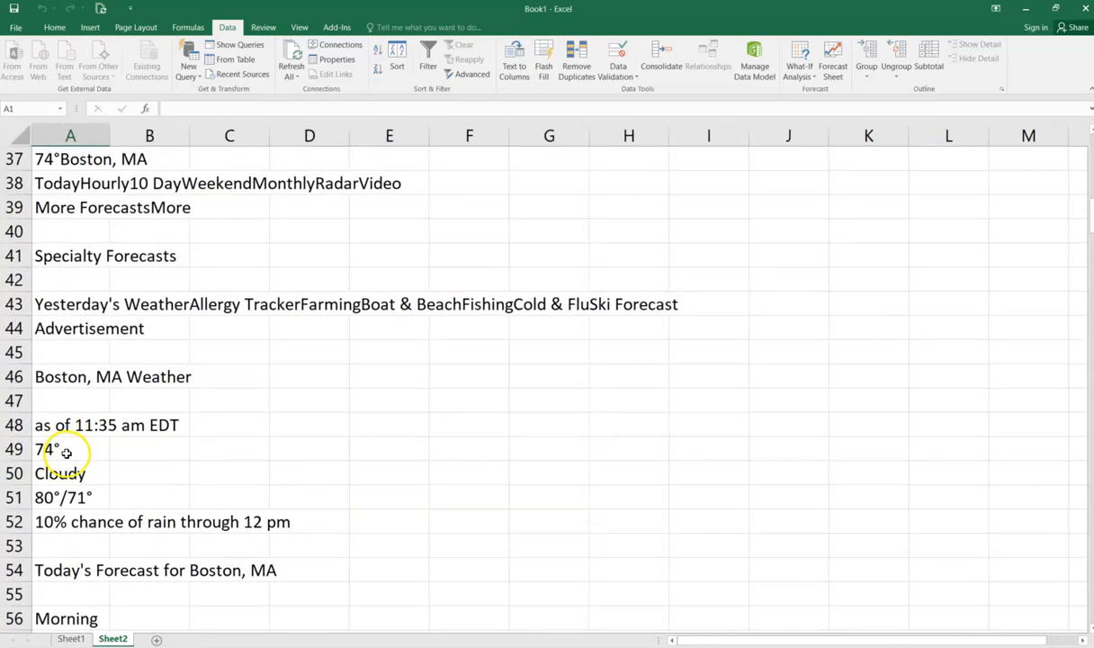
Step: Enter =LEFT(A49,2) in B49 to extract 74 from the 74° reading
left_click(148, 449)
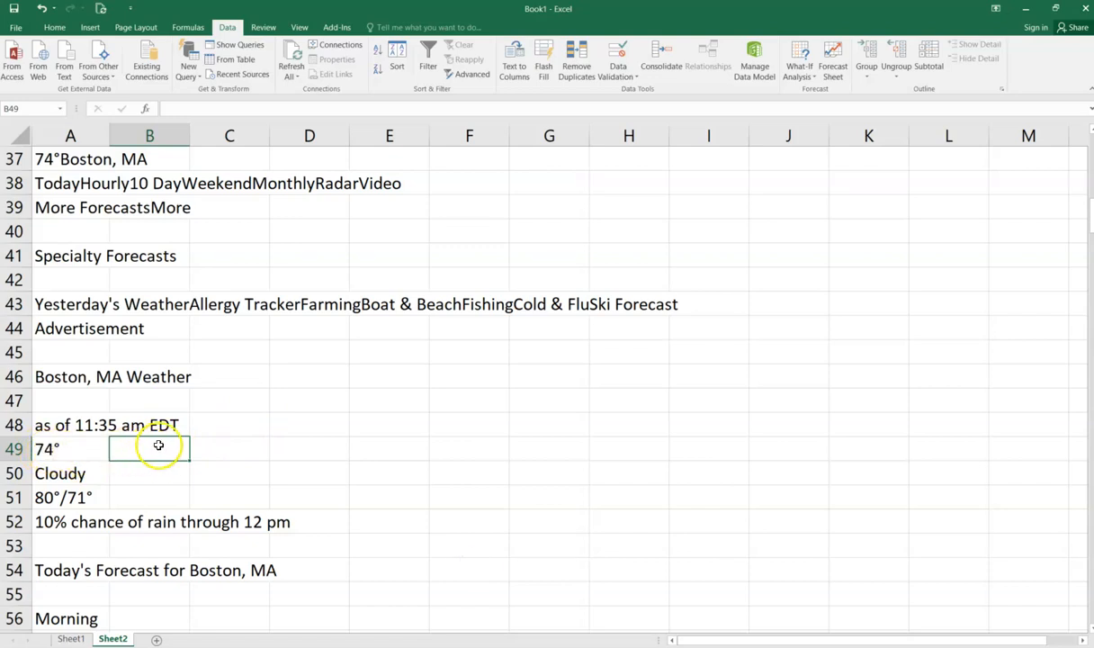
type("=")
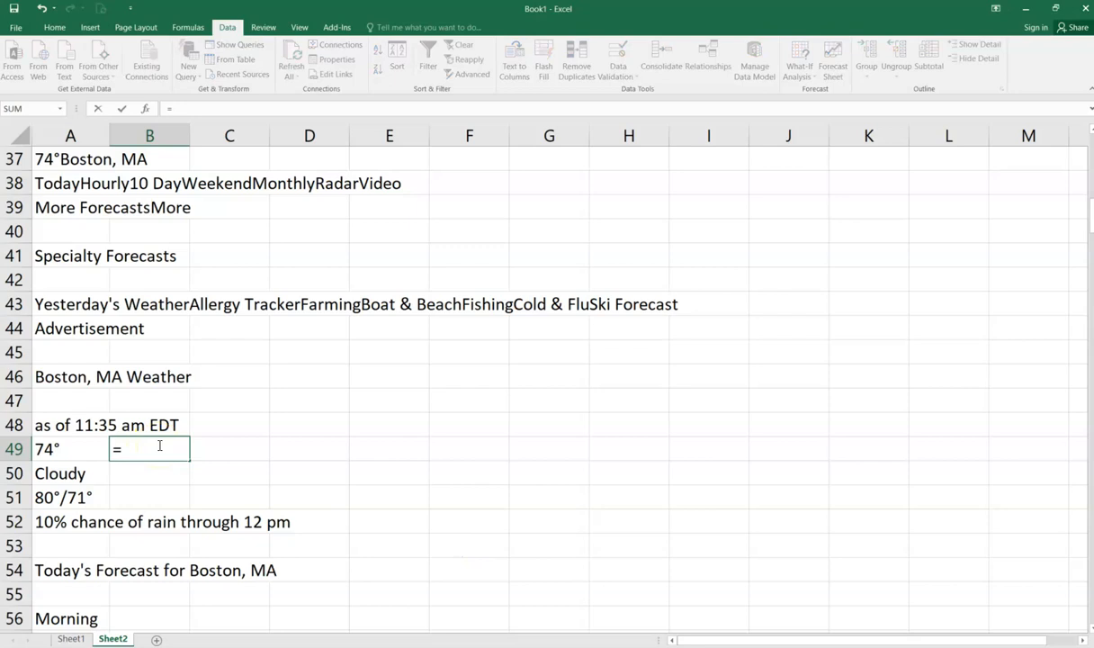
type("LEFT")
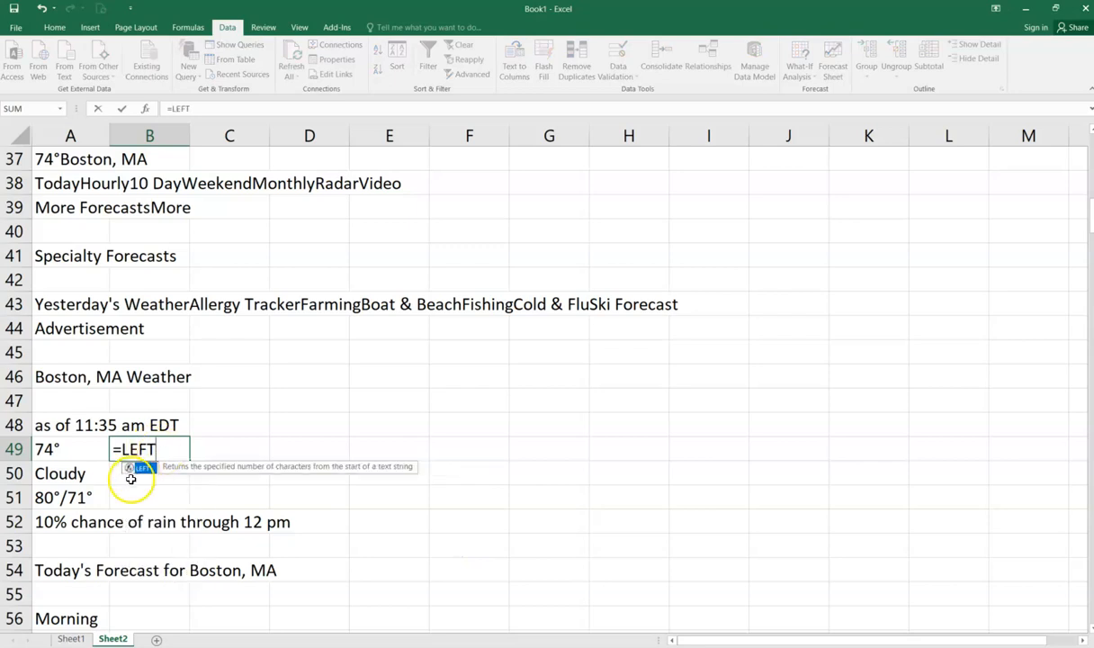
type("(")
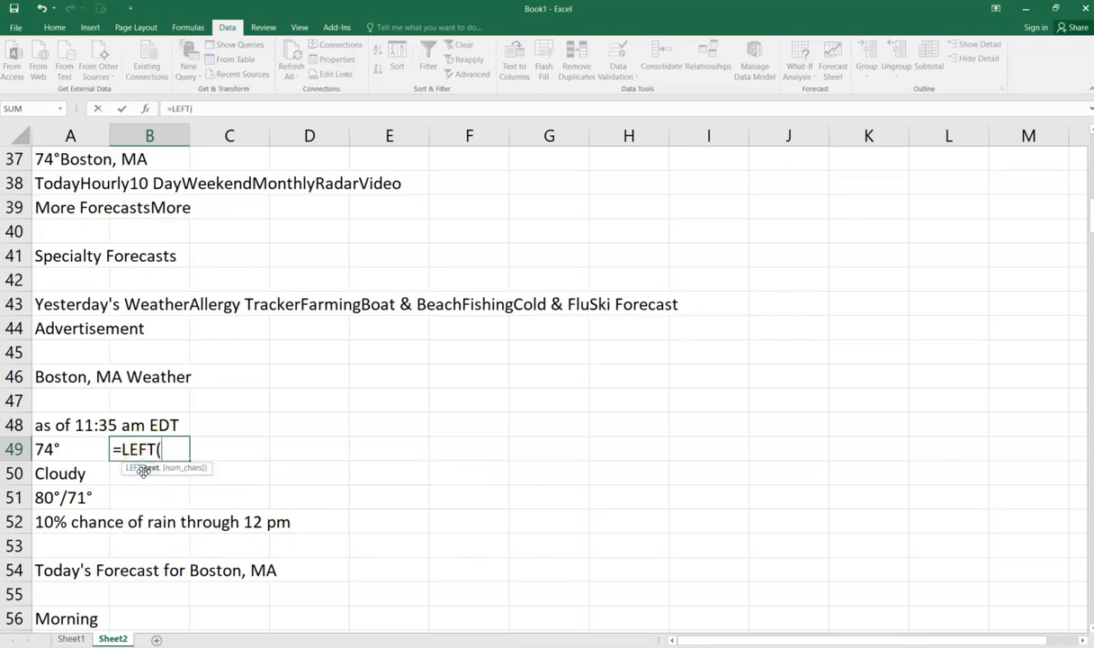
left_click(70, 449)
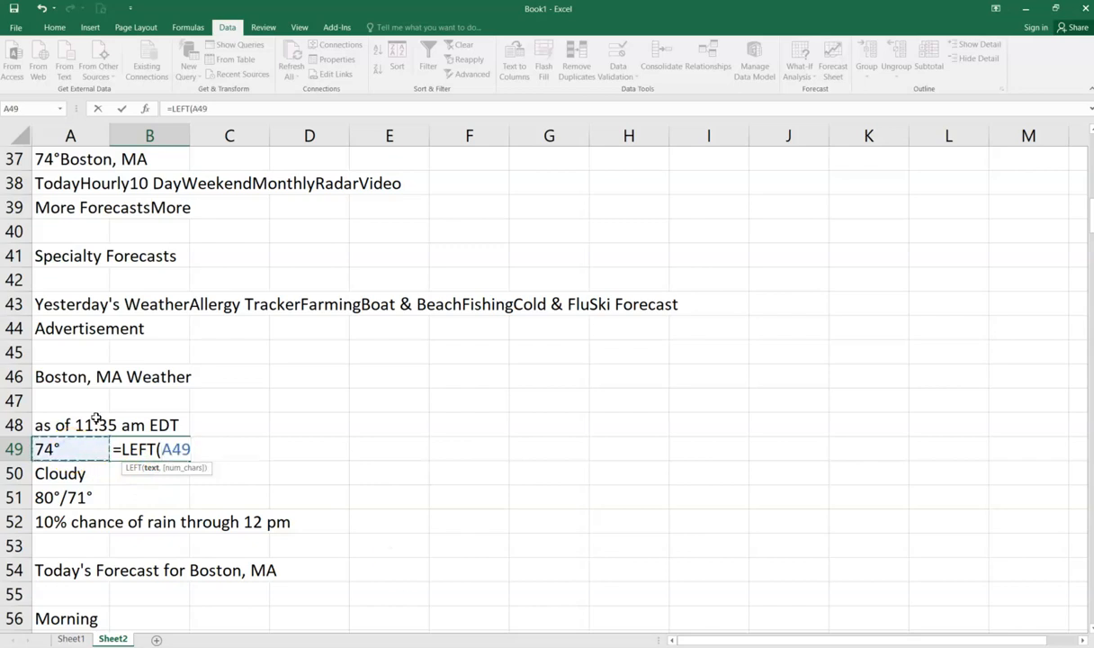
type(",")
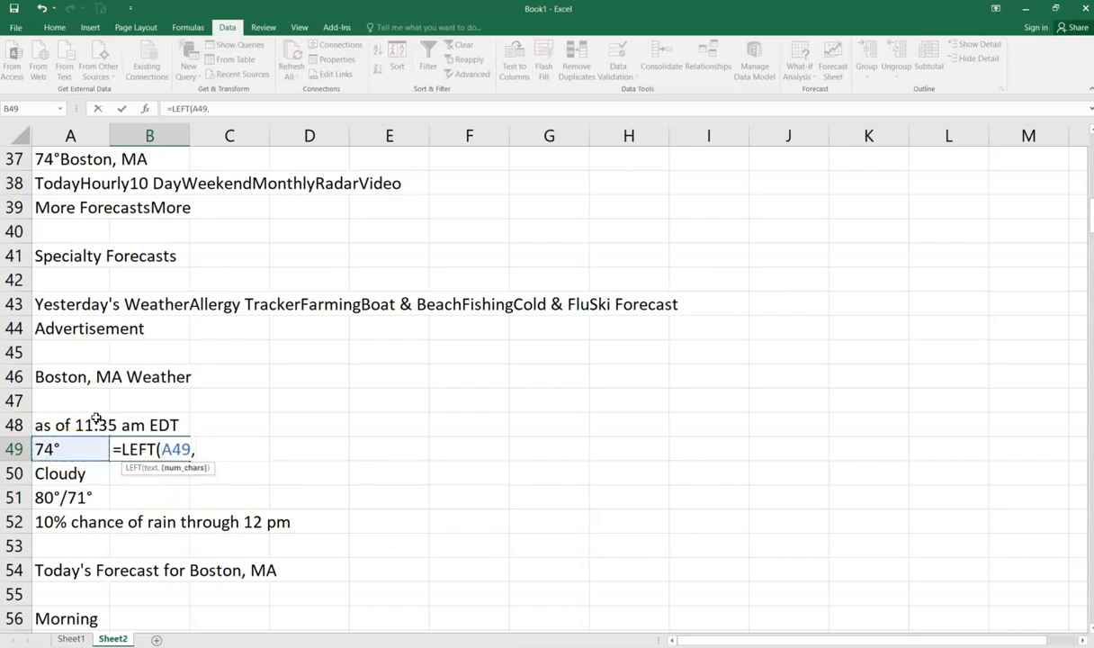
type("2)")
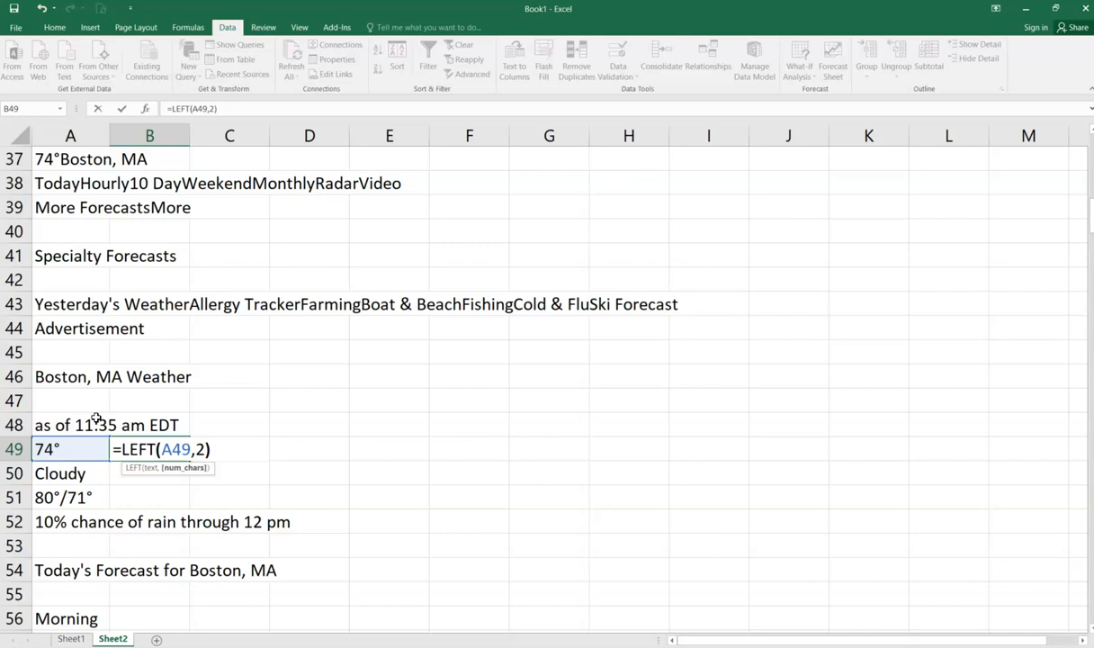
key("Enter")
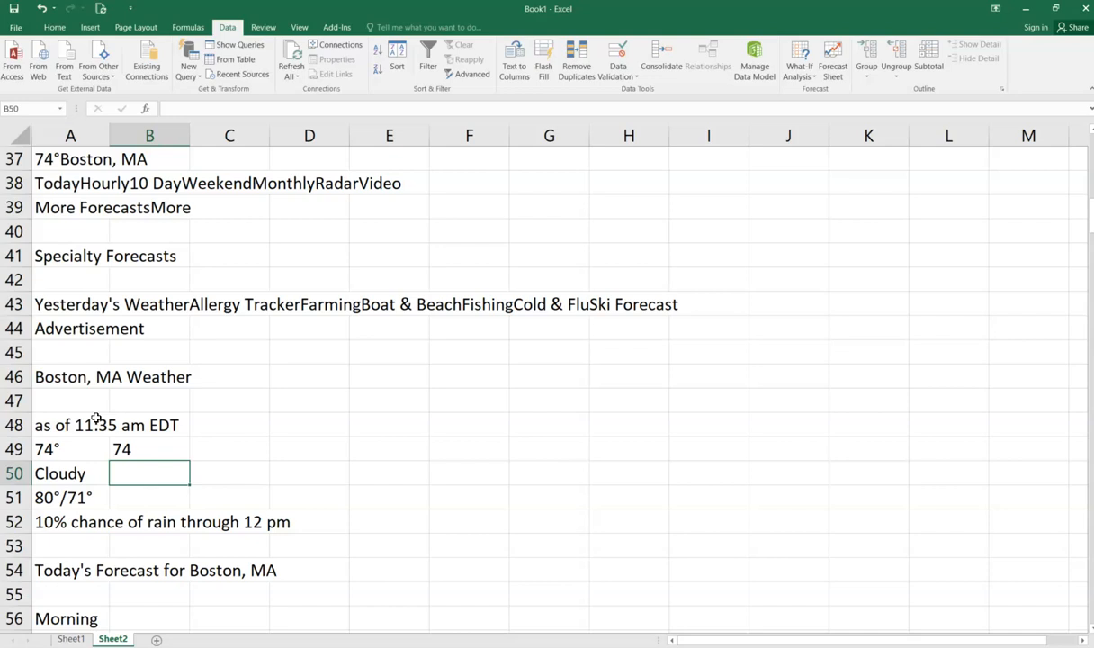
Step: Check the B49 formula, then return to Sheet1's ACTUAL TEMP cell B2
left_click(149, 449)
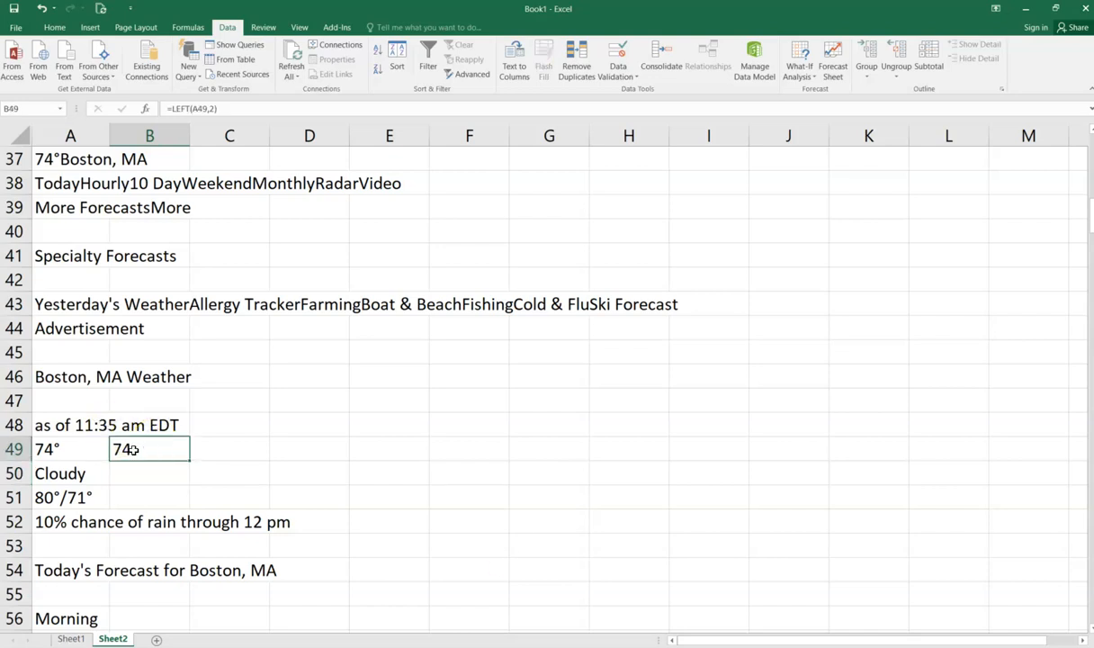
left_click(70, 638)
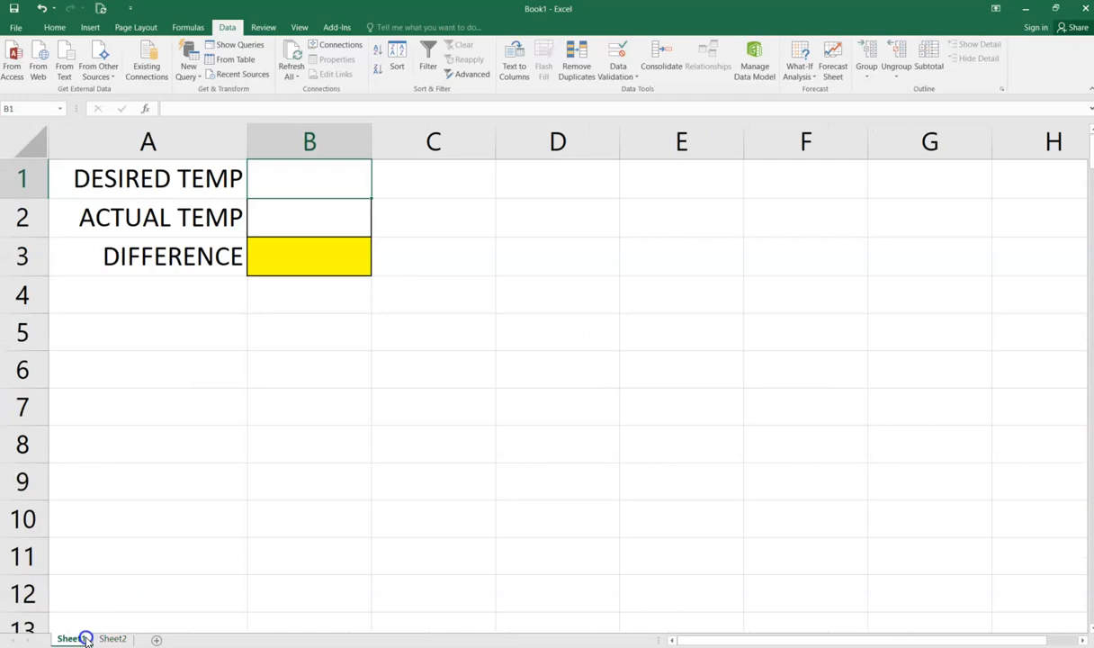
left_click(323, 218)
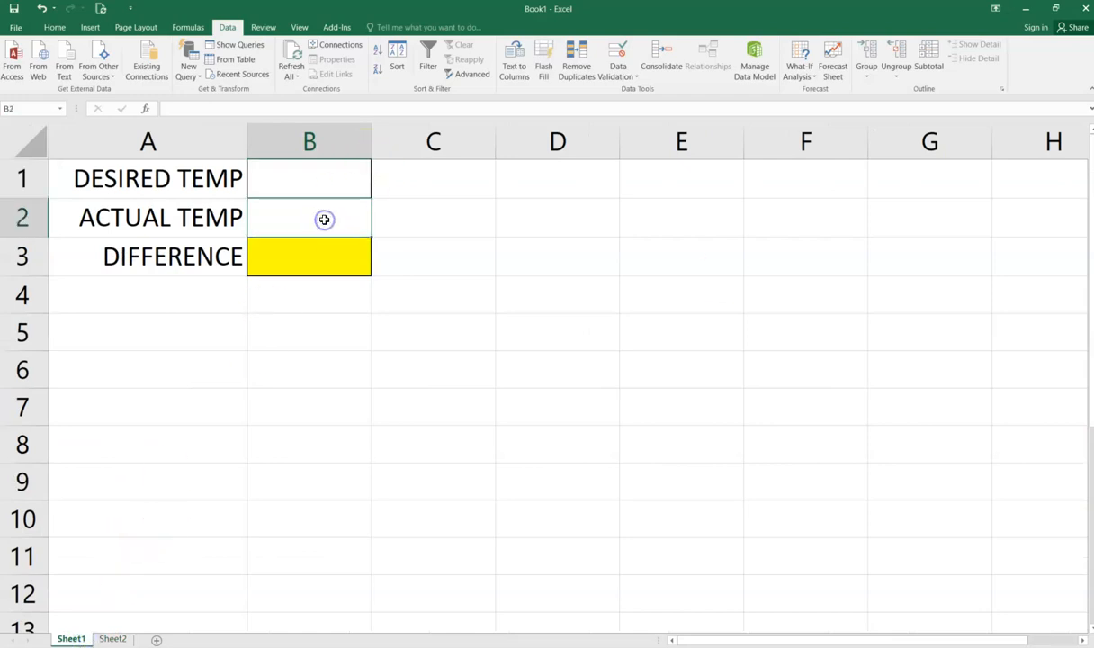
Step: Link Sheet1 B2 to Sheet2!B49 so ACTUAL TEMP shows 74
type("=")
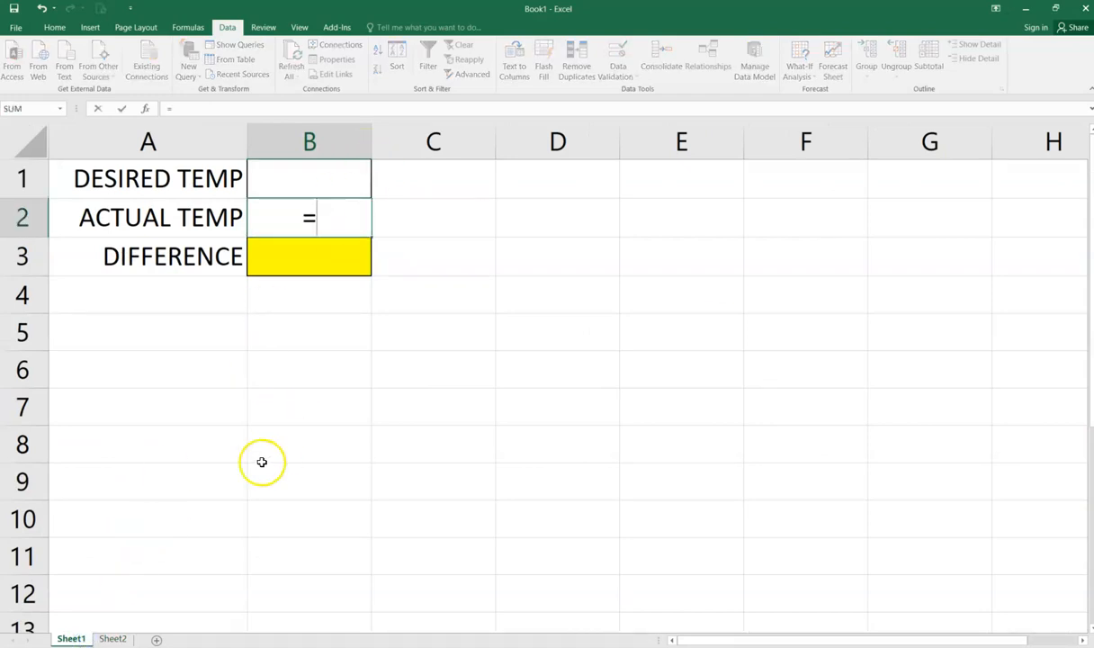
left_click(112, 638)
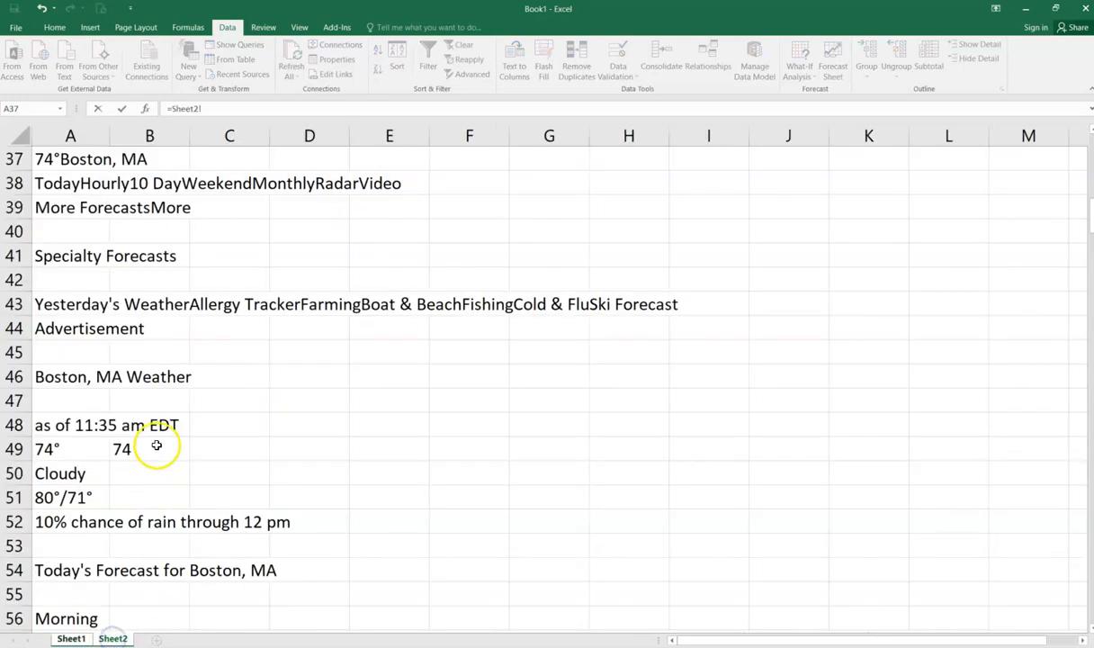
left_click(72, 639)
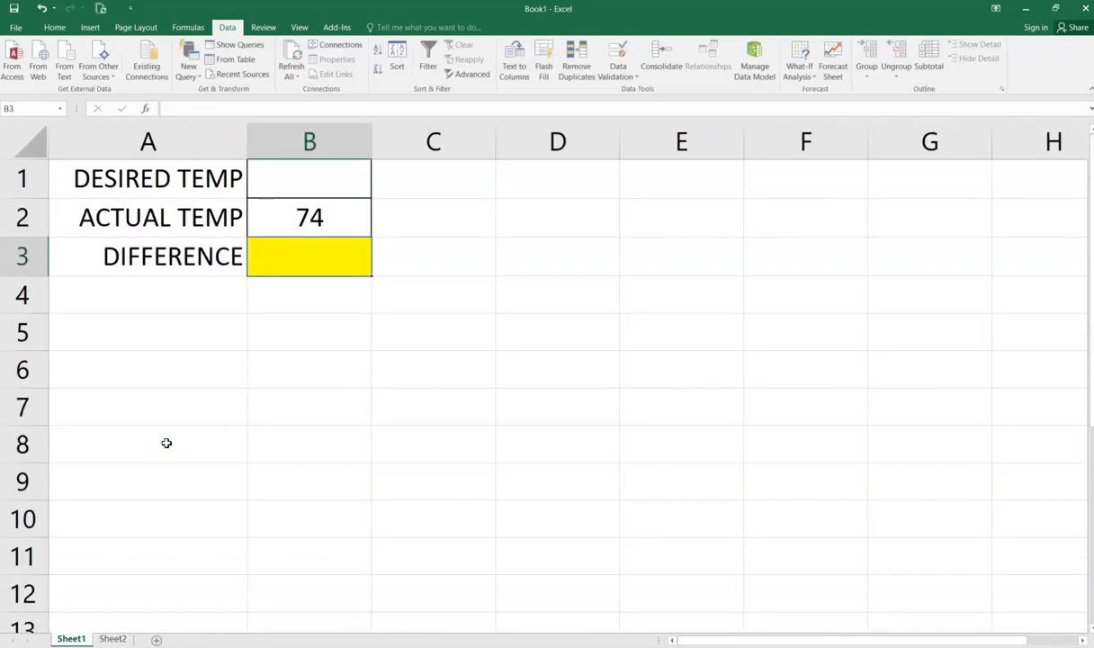
left_click(315, 217)
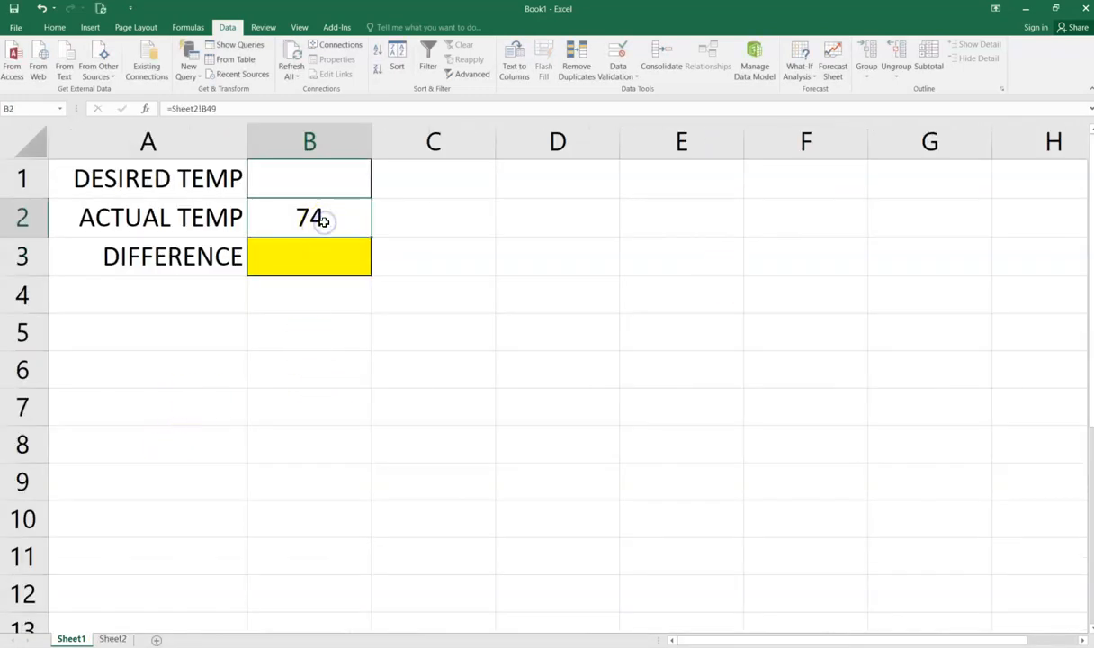
left_click(321, 183)
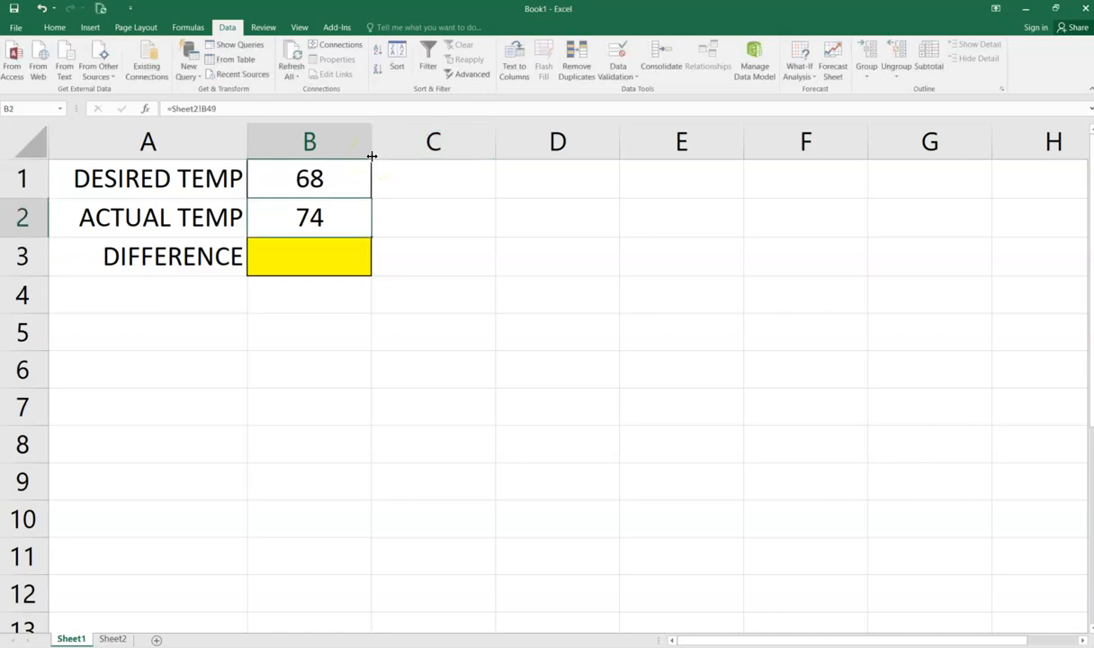
Step: Begin a formula with = in the yellow DIFFERENCE cell B3
left_click(308, 256)
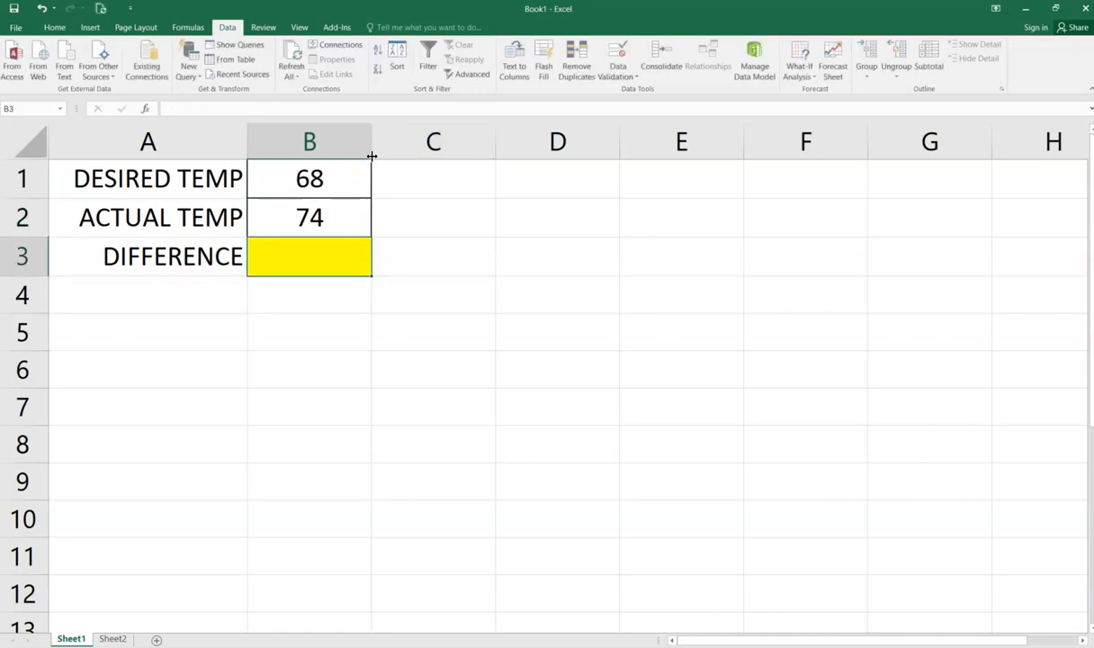
type("=")
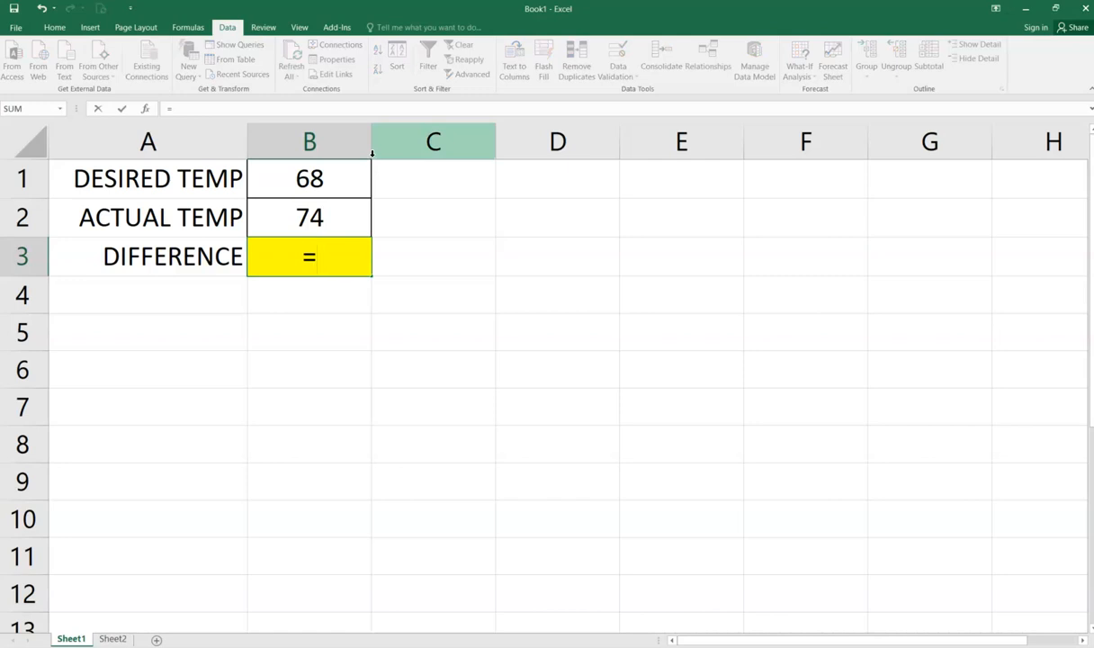
Step: Enter an ABS formula of desired minus actual temperature in B3
type("ABS")
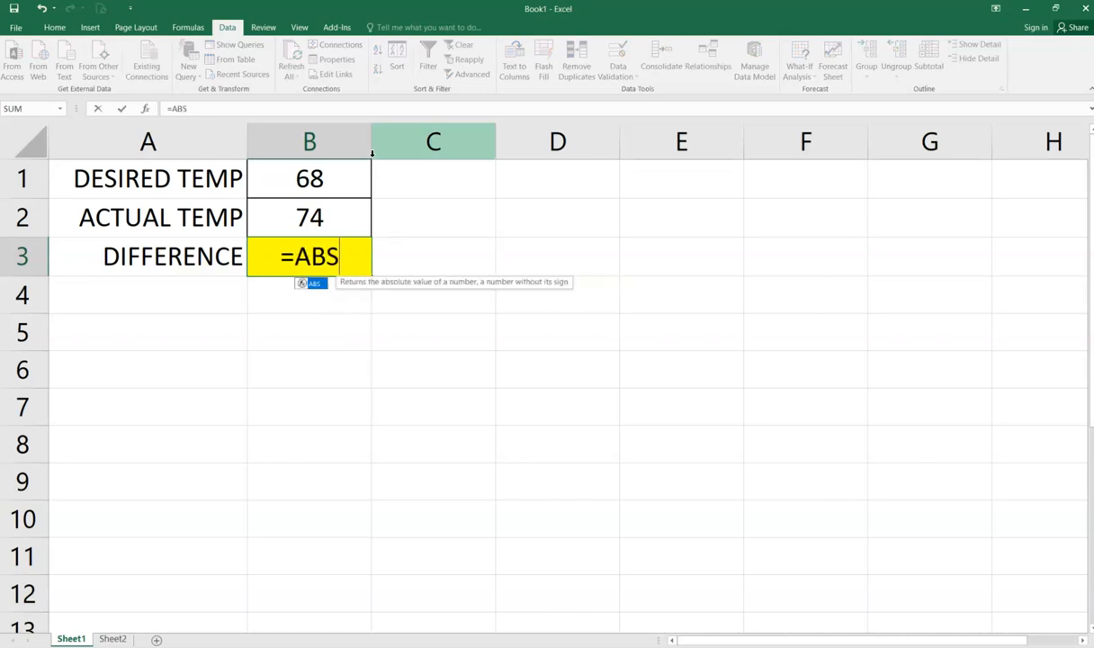
mouse_move(319, 288)
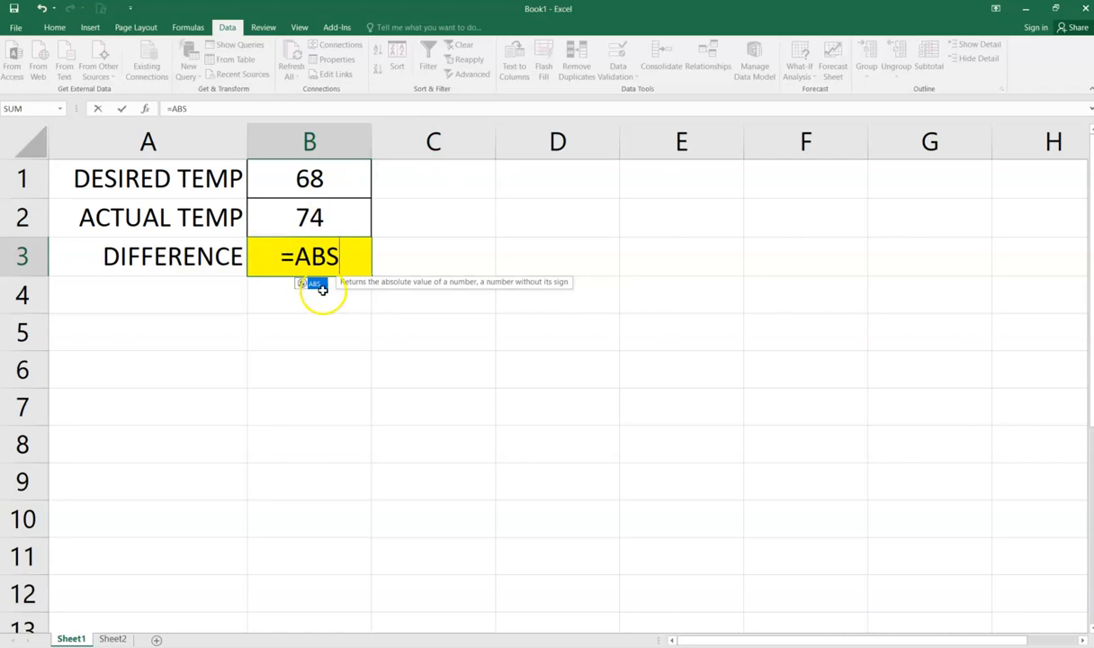
type("(")
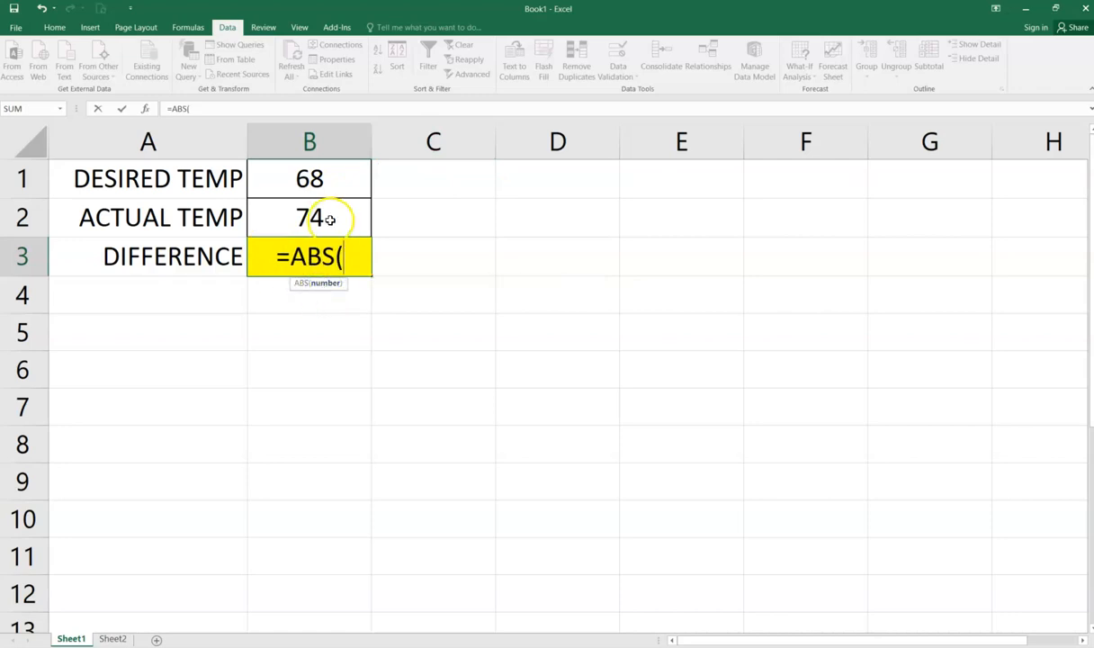
left_click(309, 178)
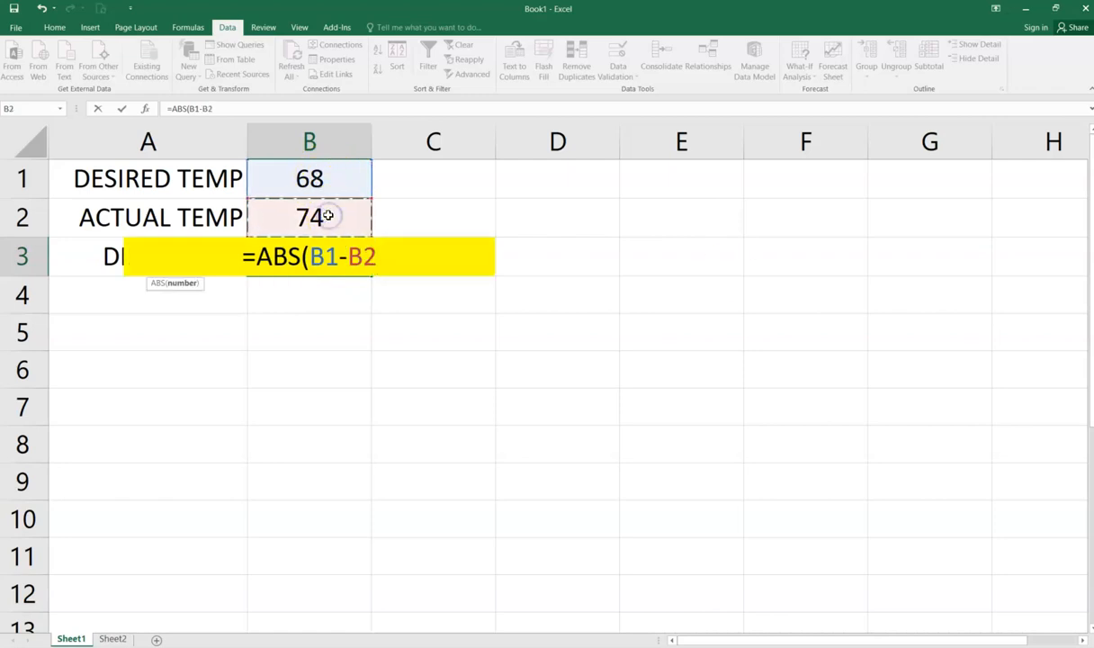
type(")")
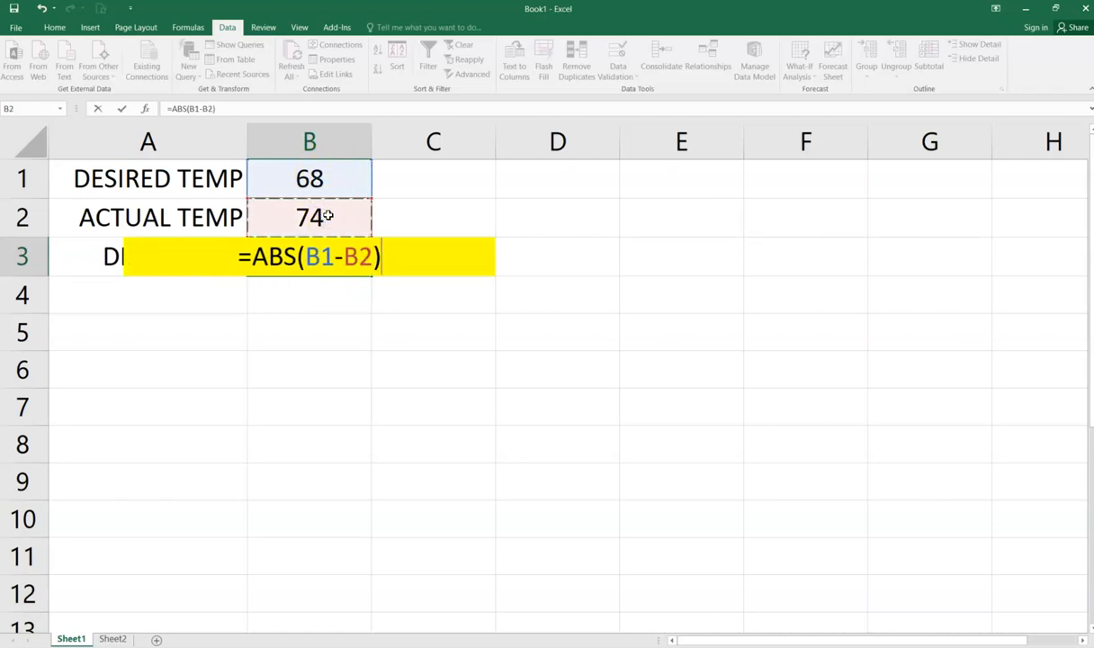
key("Enter")
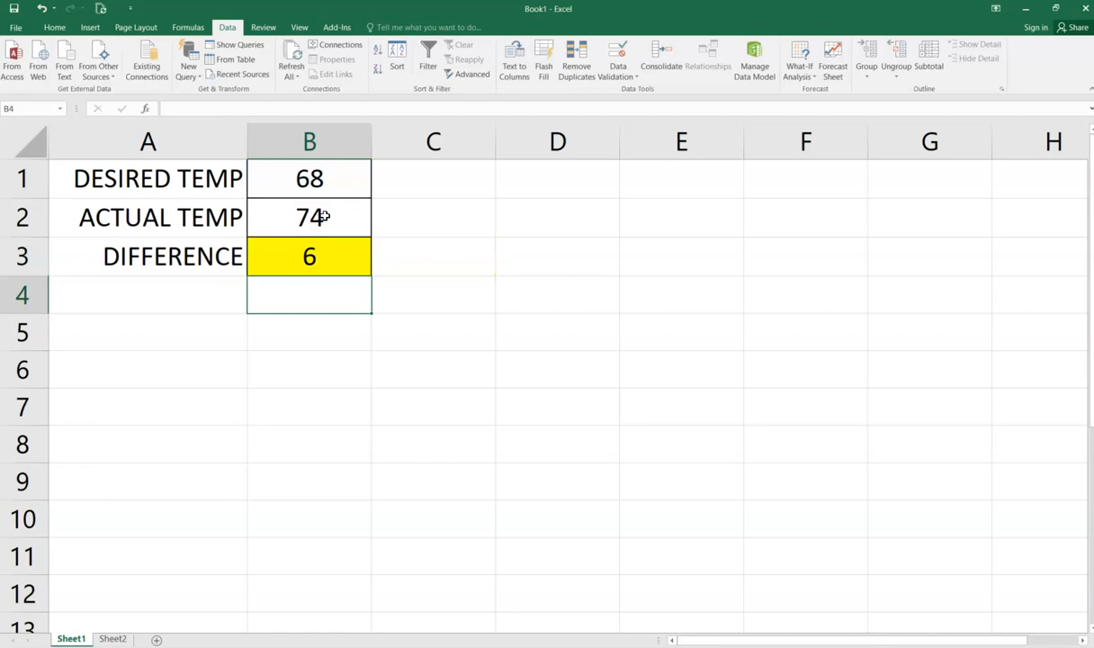
left_click(309, 178)
type("15")
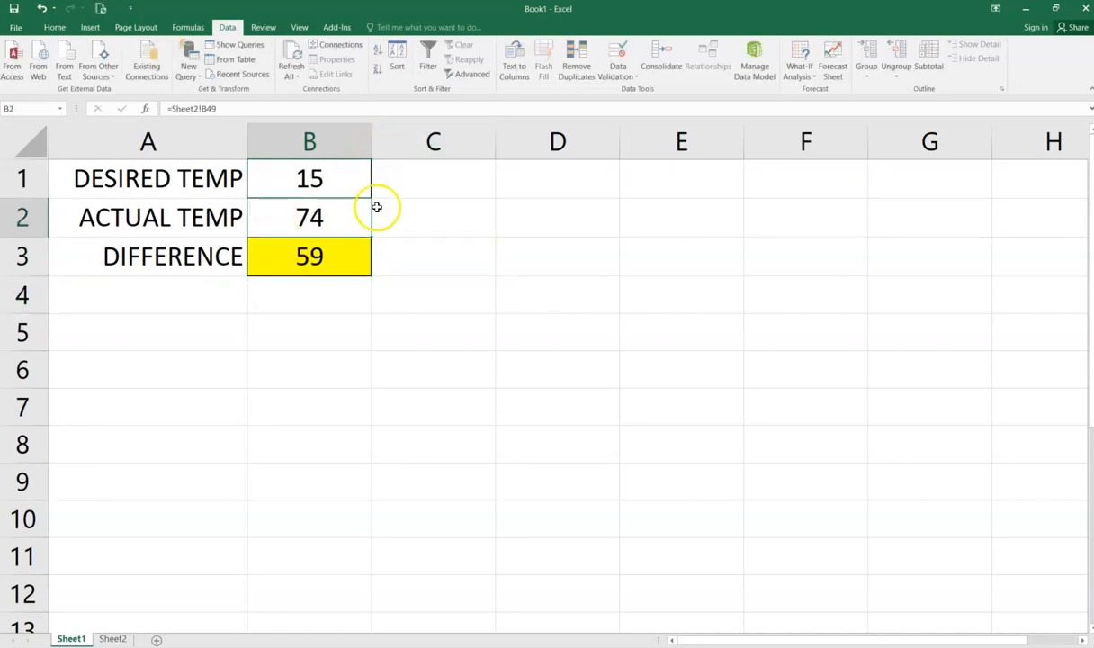
Step: Change the desired temperature in B1 to 71, making the difference 3
left_click(308, 178)
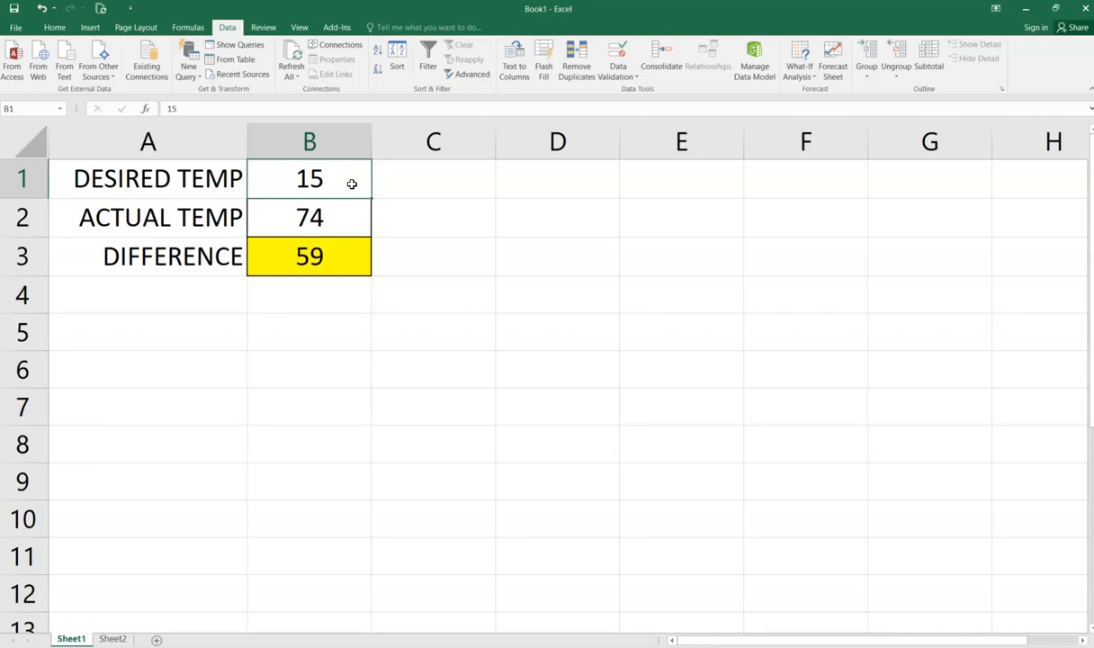
type("71")
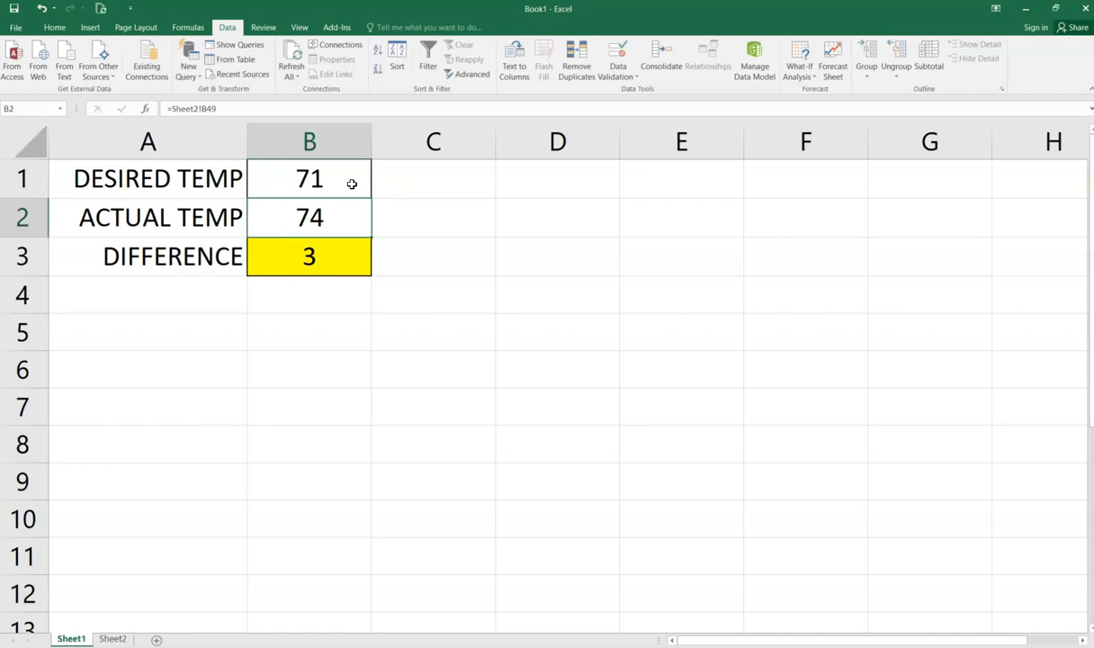
left_click(114, 639)
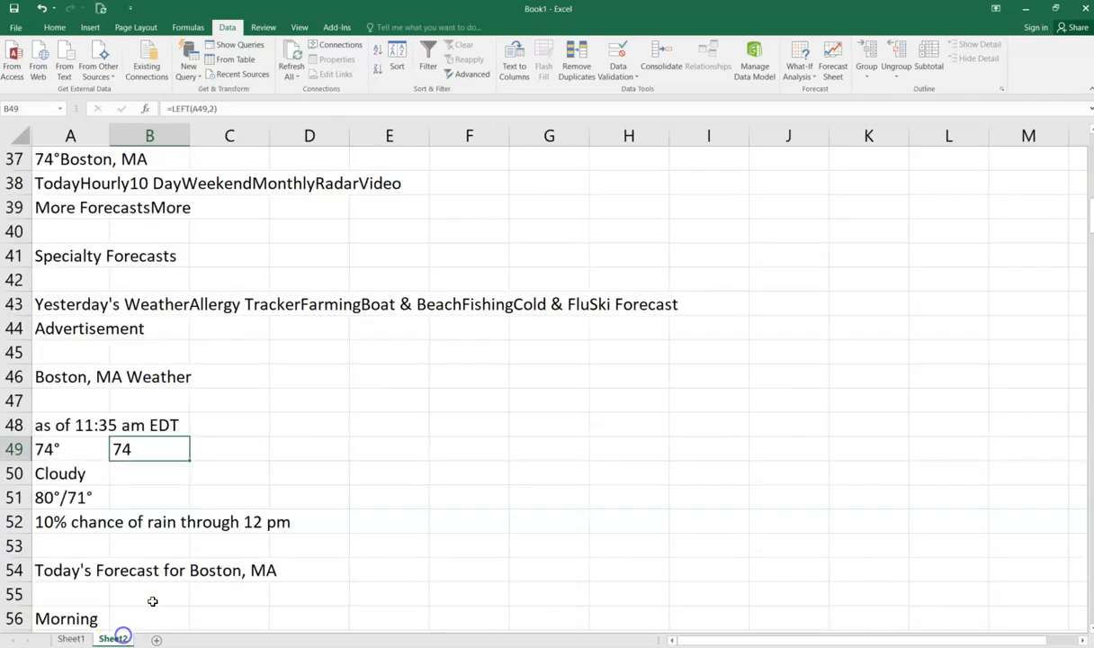
Step: Review Sheet2's imported weather data, refresh it, and go back to Sheet1
left_click(229, 400)
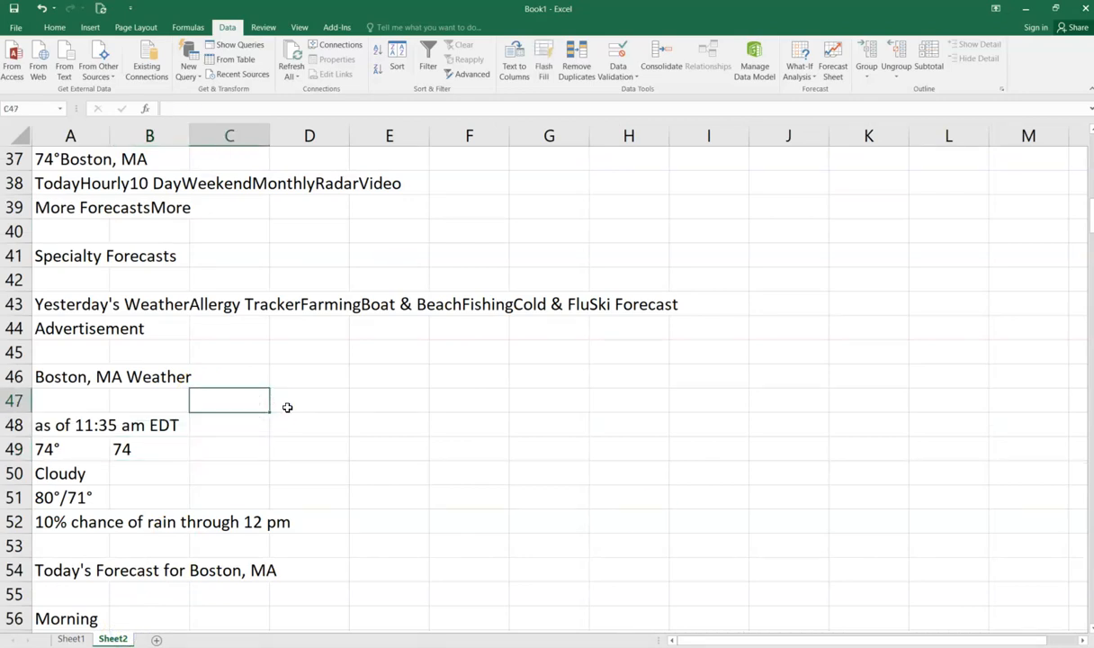
left_click(290, 60)
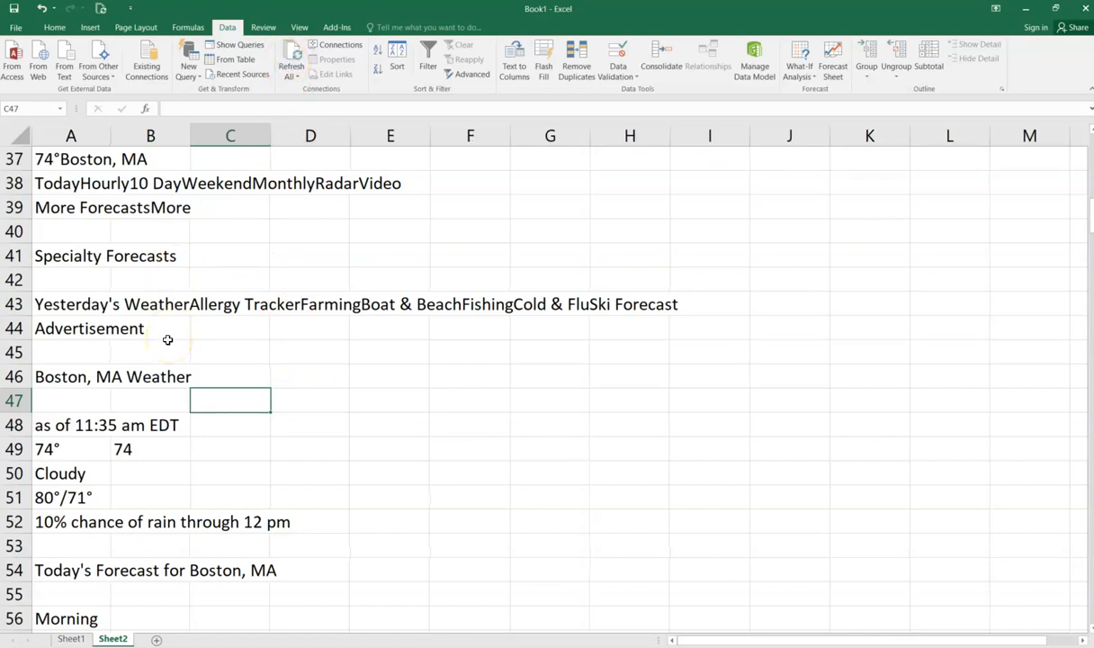
mouse_move(142, 450)
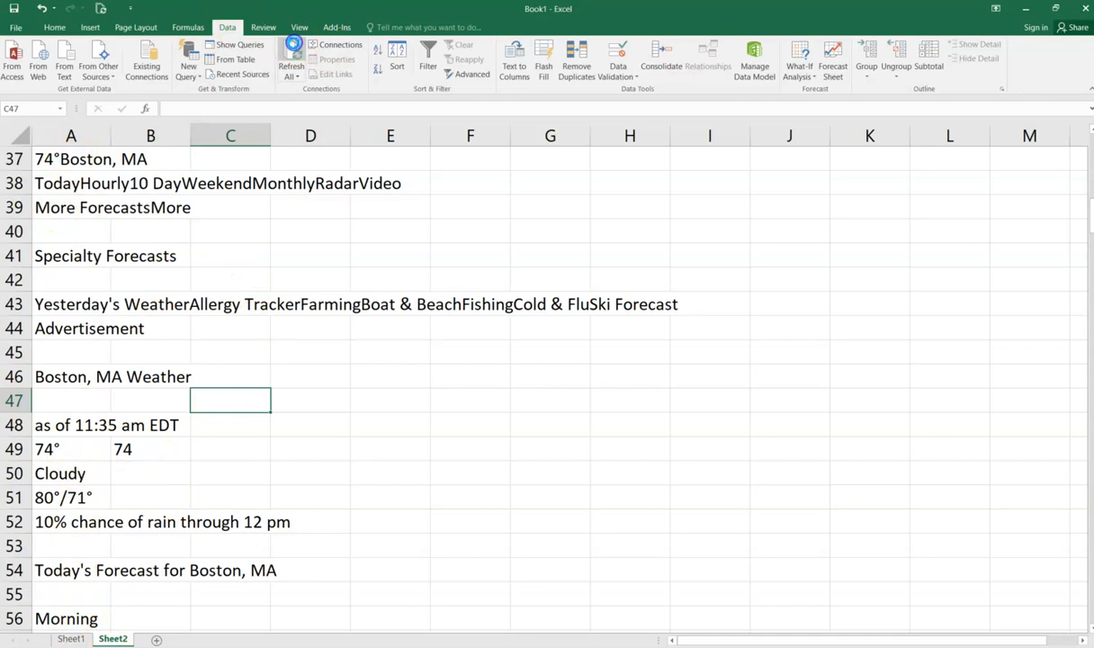
left_click(71, 639)
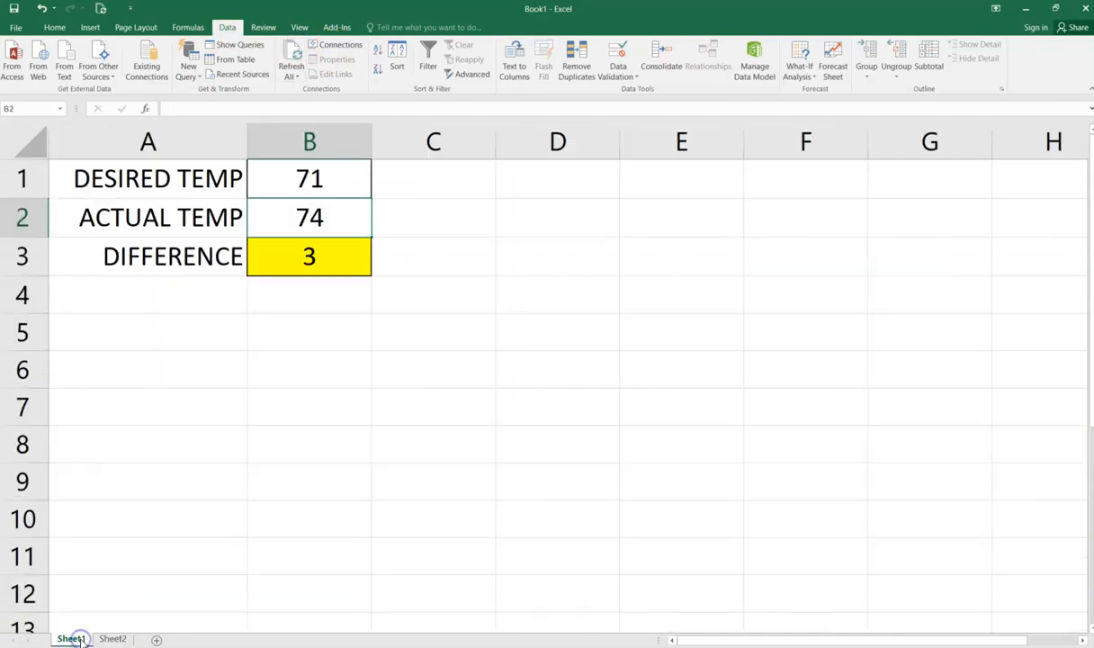
left_click(335, 372)
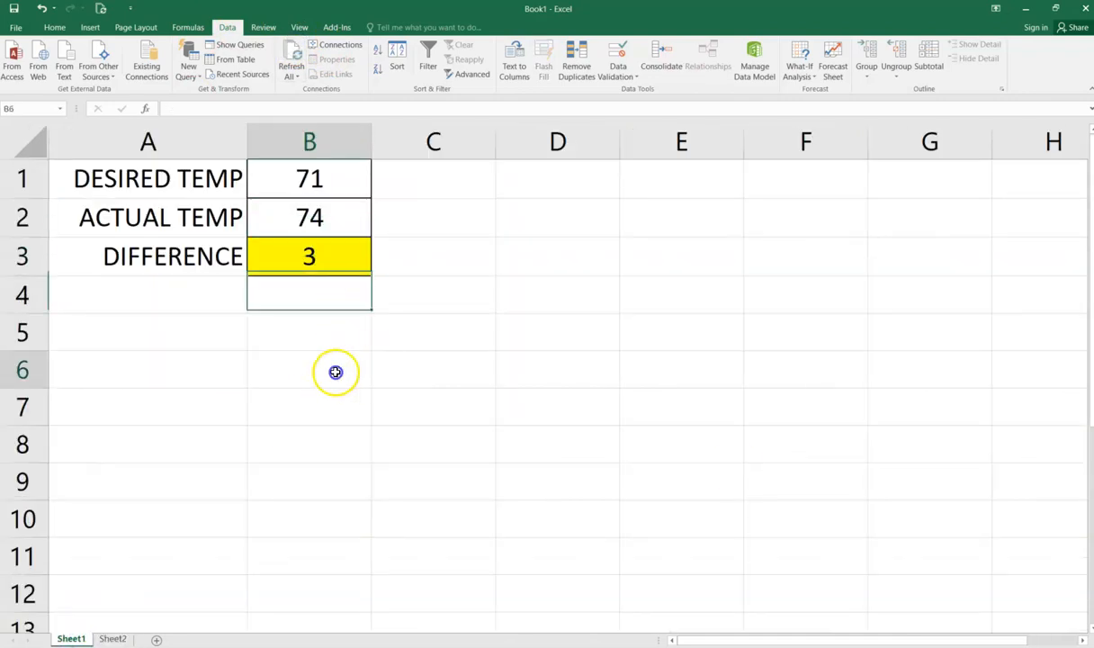
left_click(308, 370)
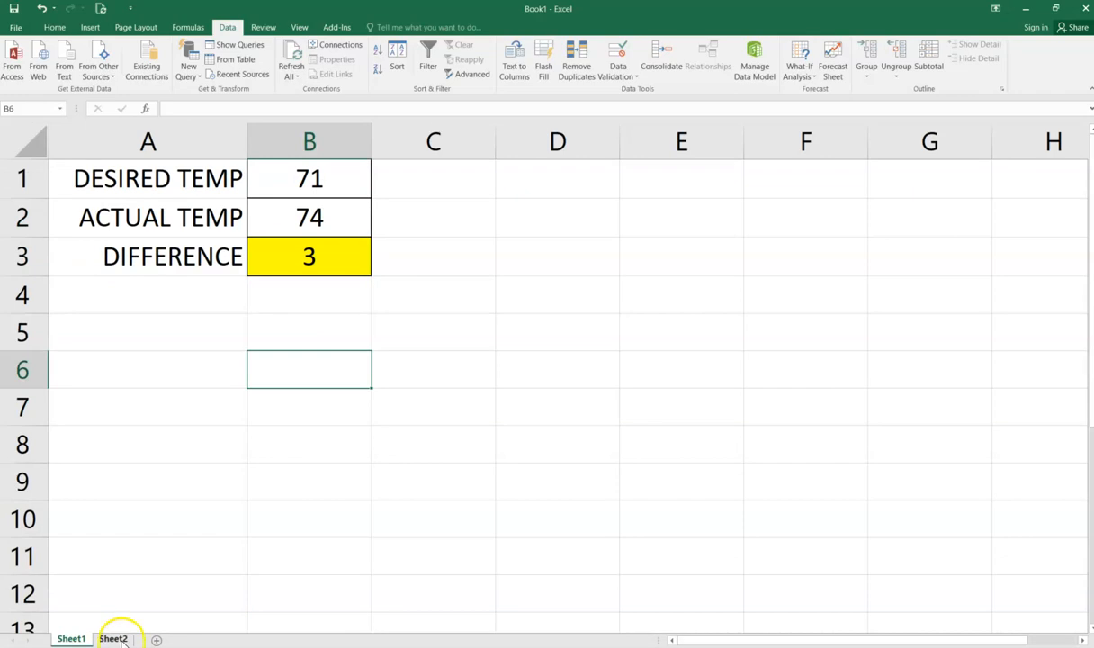
left_click(111, 638)
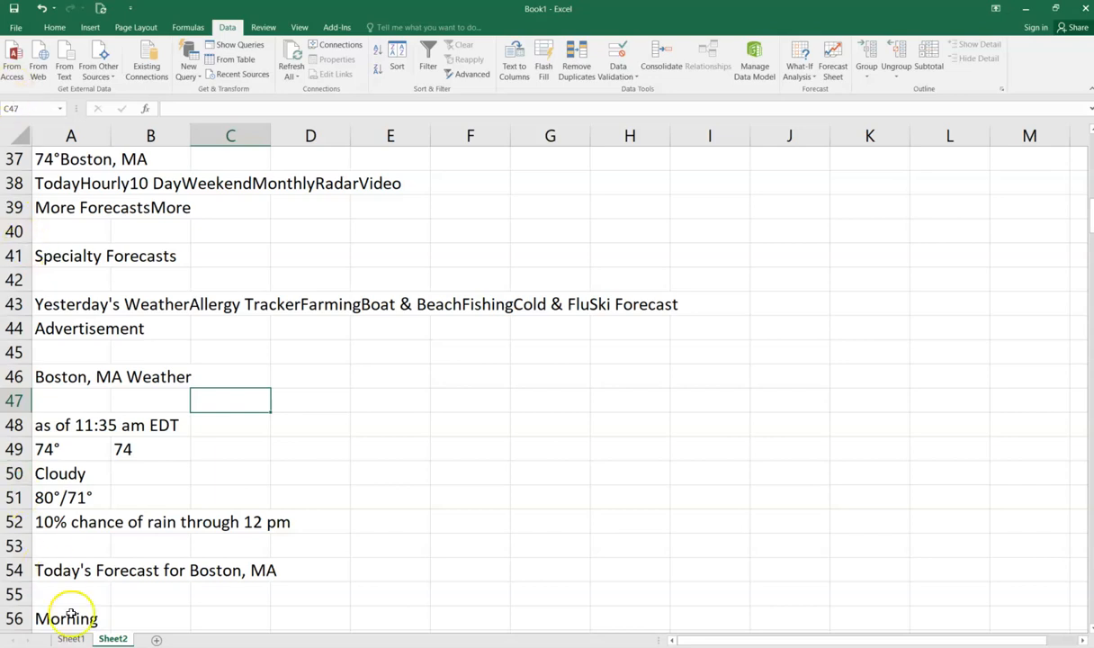
left_click(69, 639)
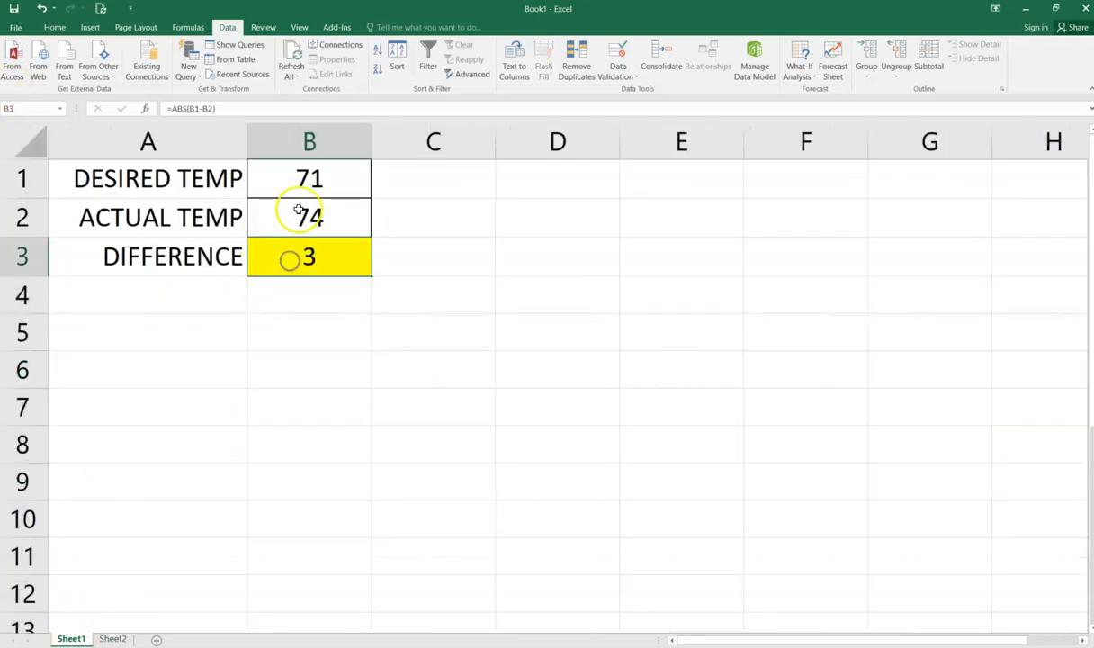
left_click(309, 295)
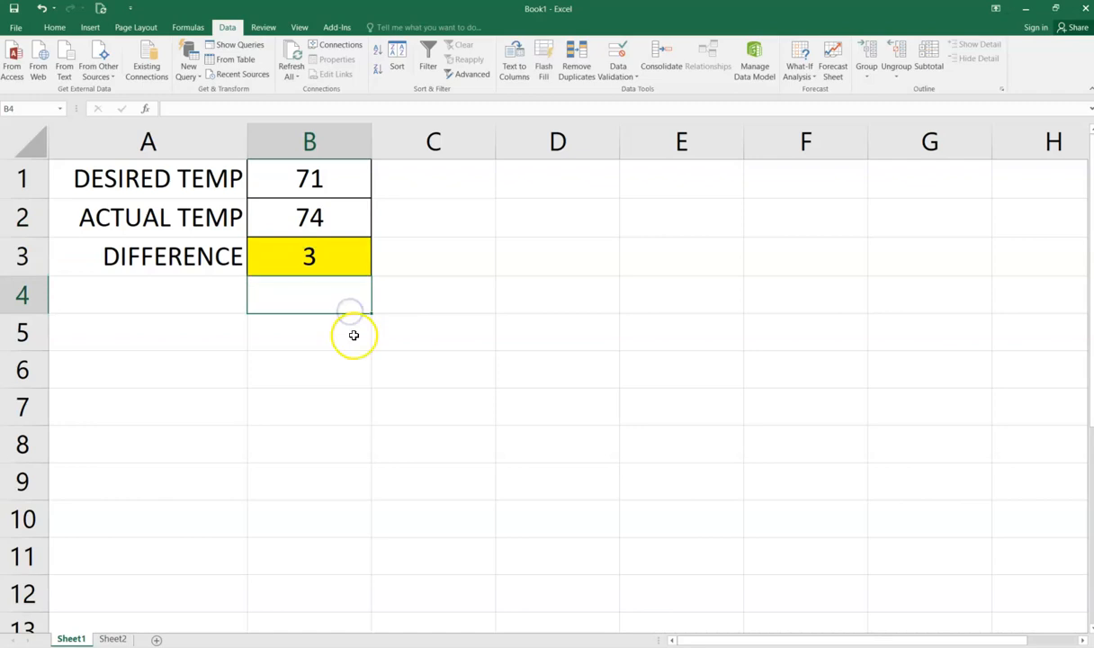
left_click(308, 332)
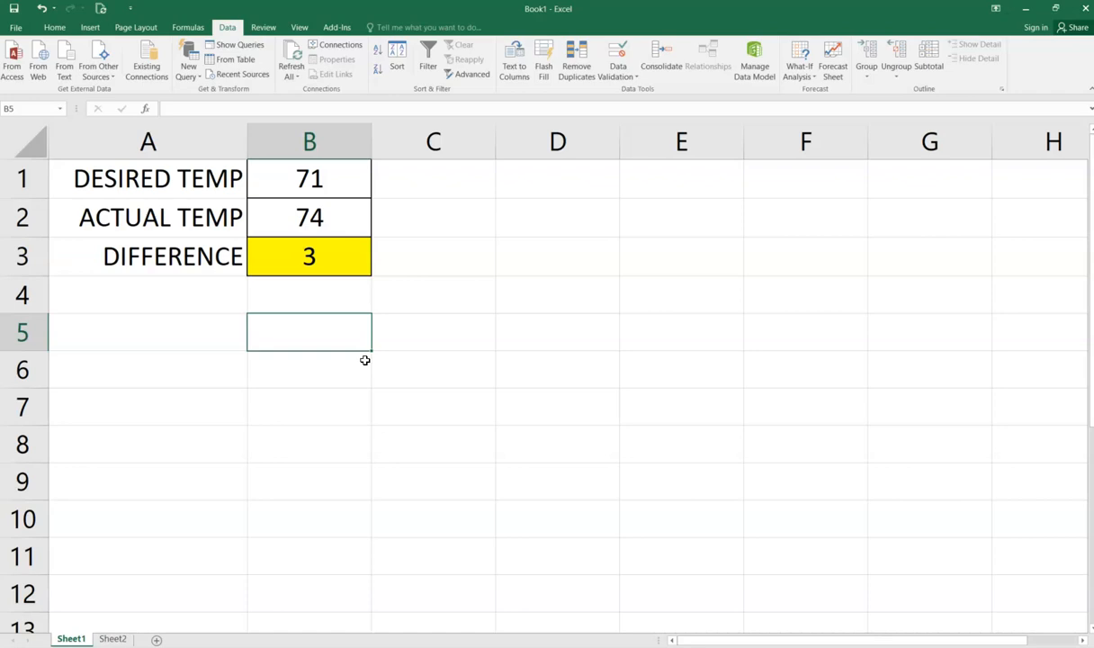
mouse_move(224, 617)
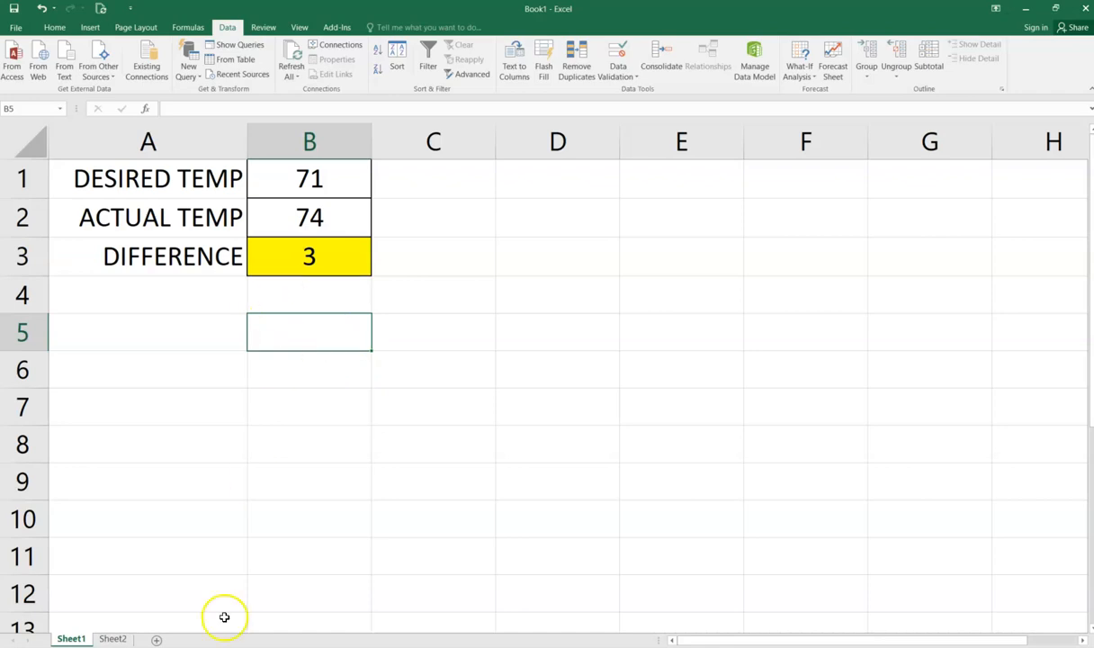